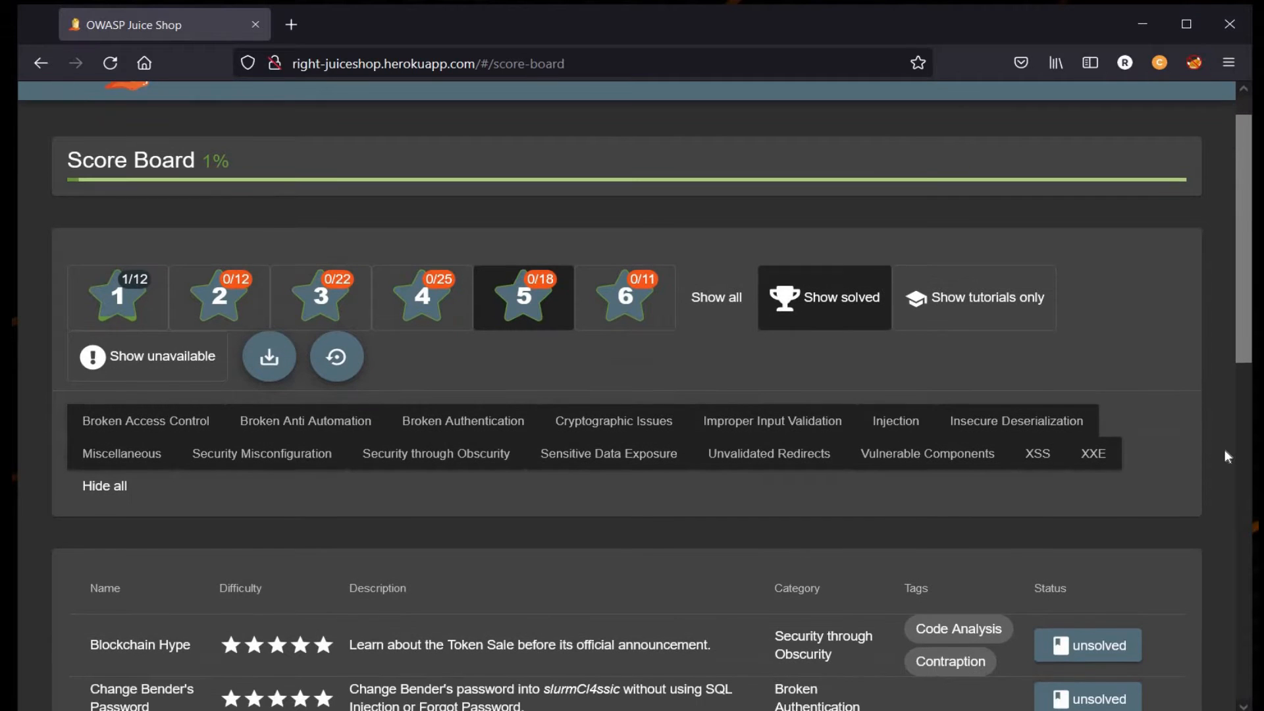
scroll(down, 3)
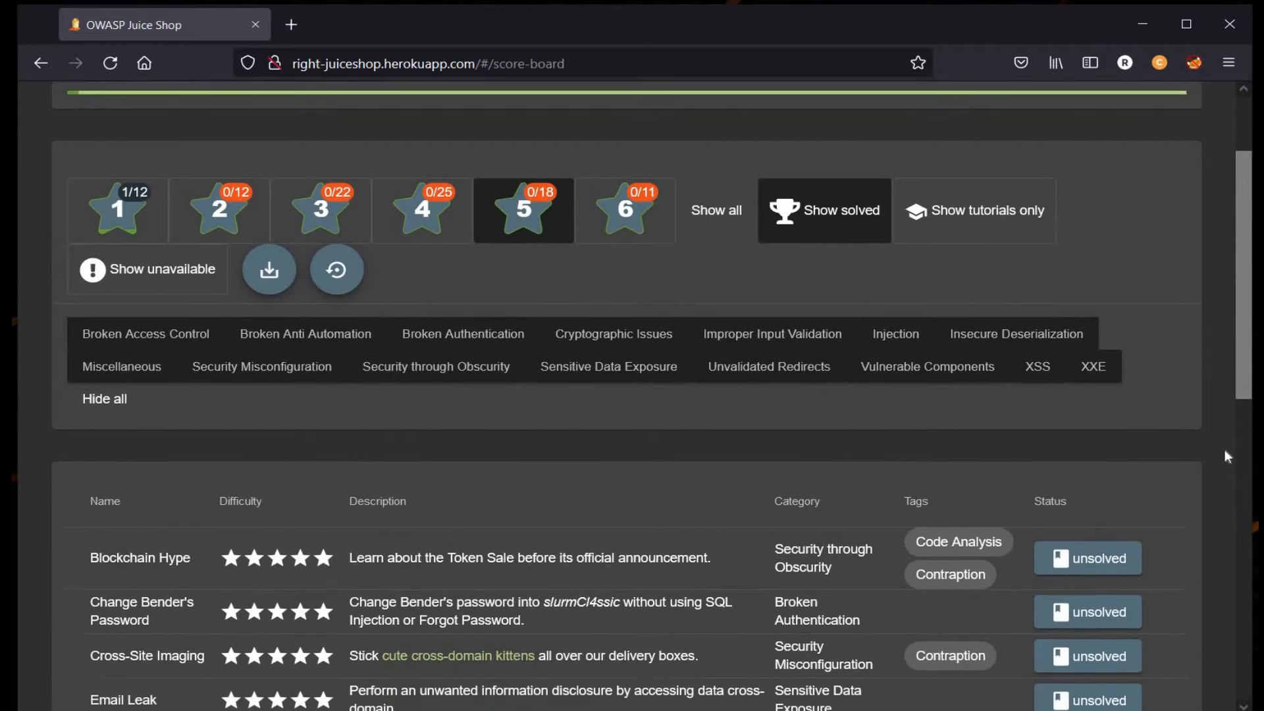
scroll(down, 3)
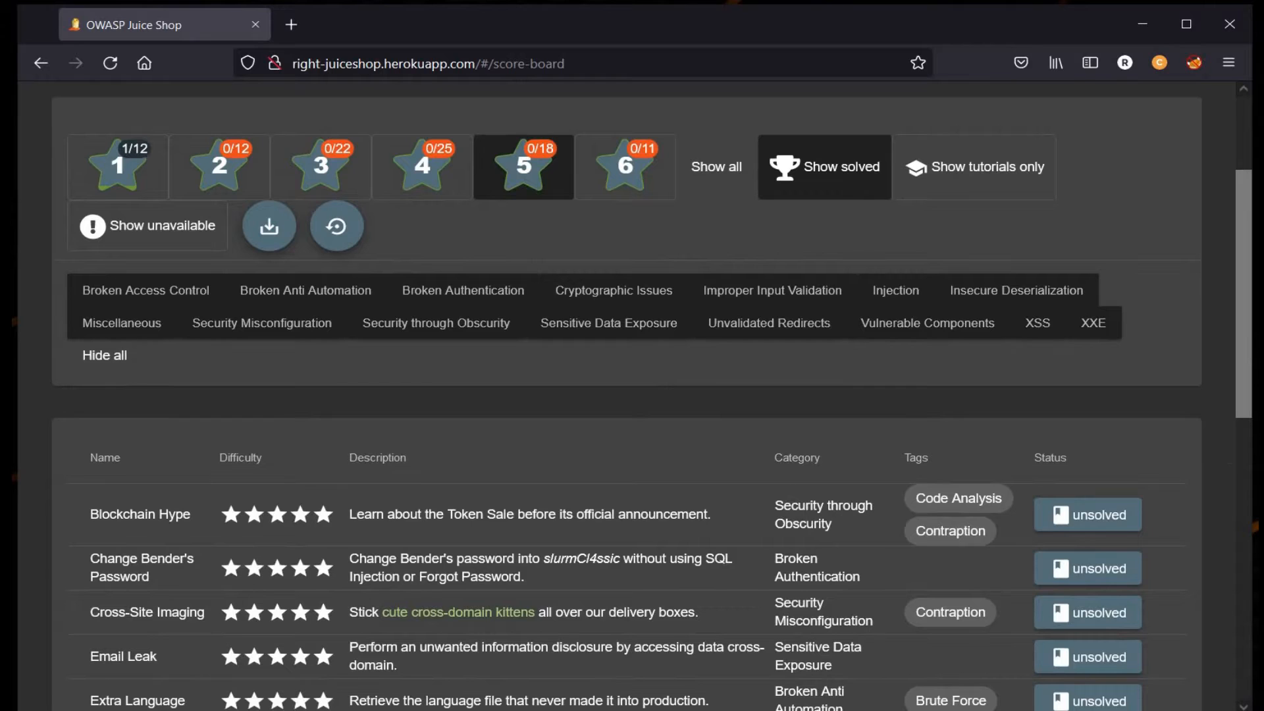
mouse_move(164, 573)
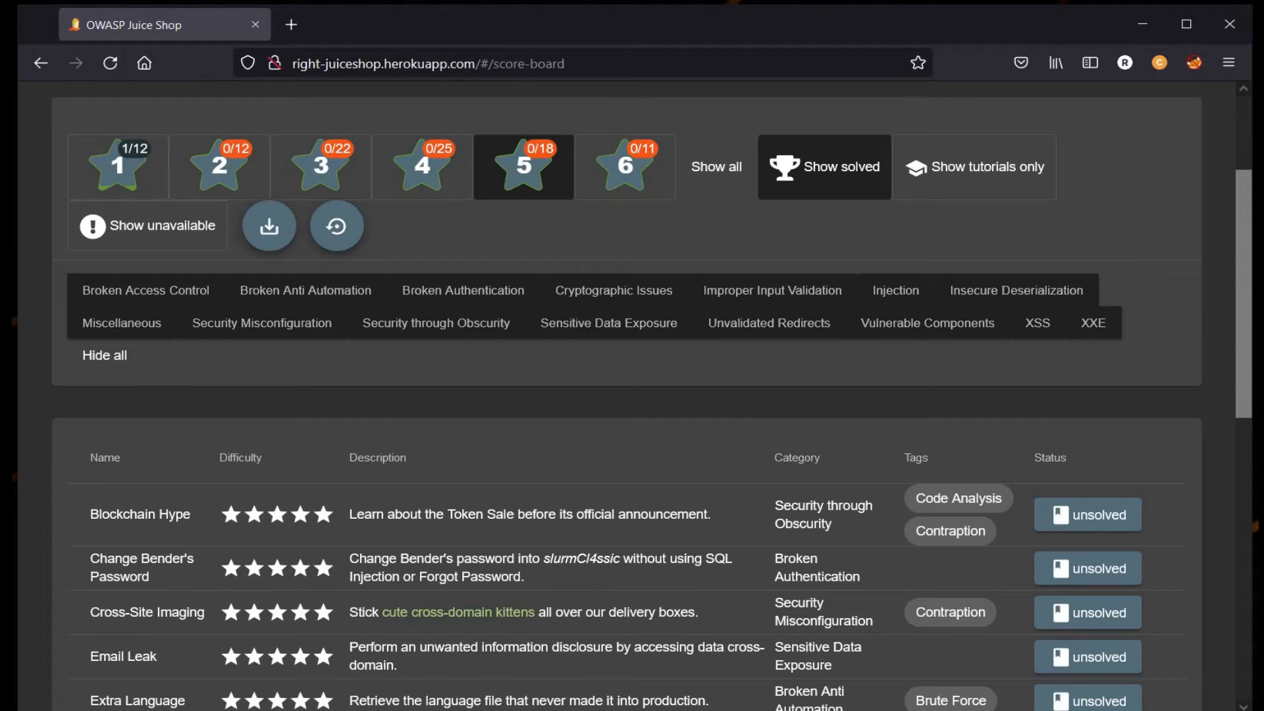
mouse_move(877, 537)
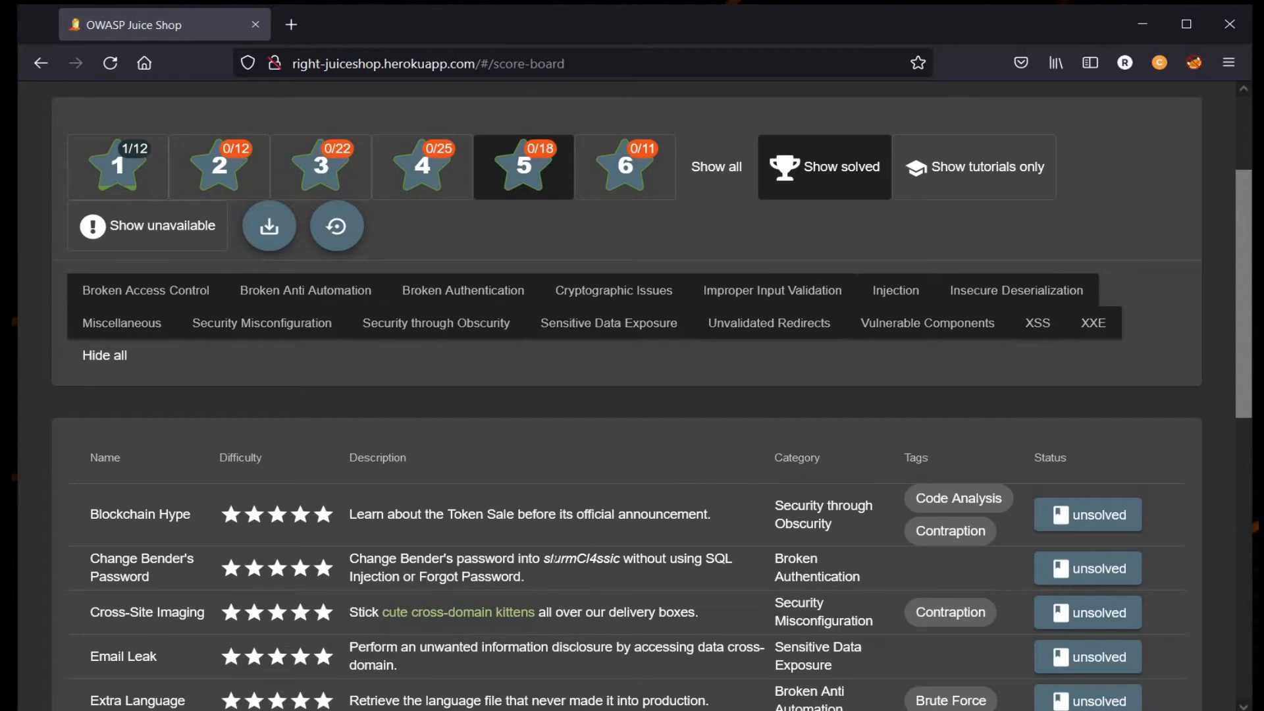
double_click(564, 558)
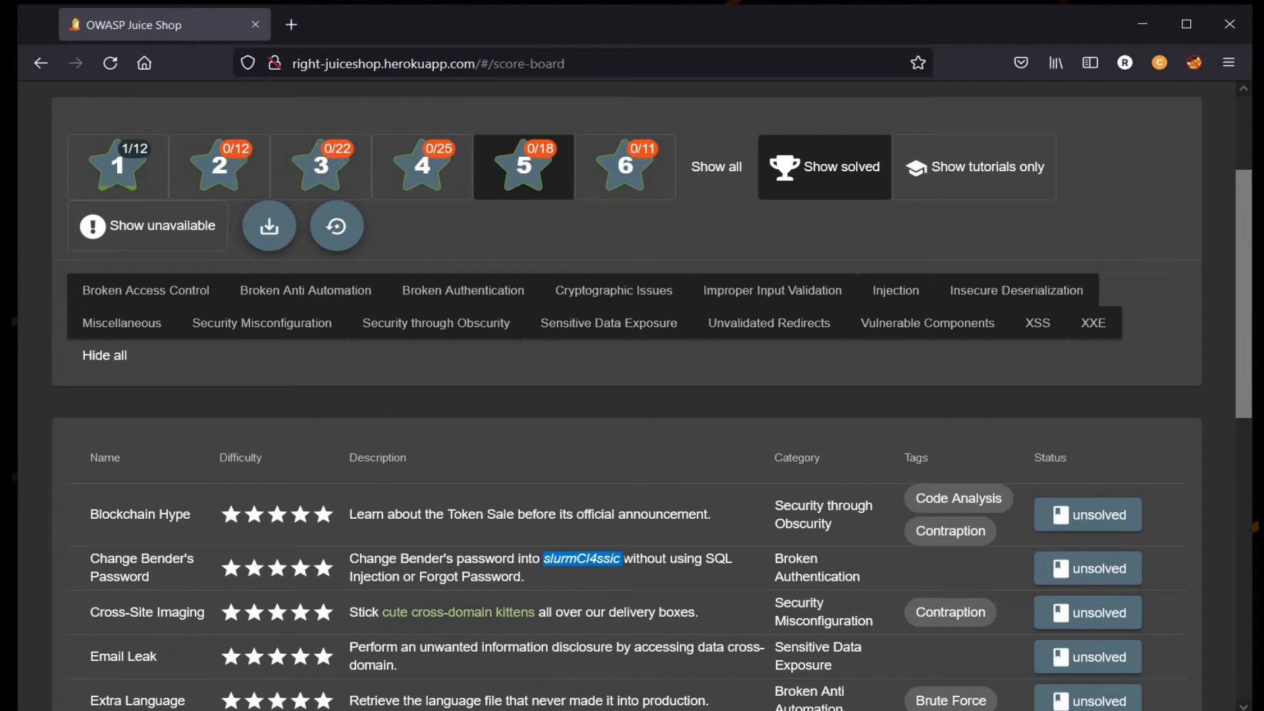
right_click(582, 558)
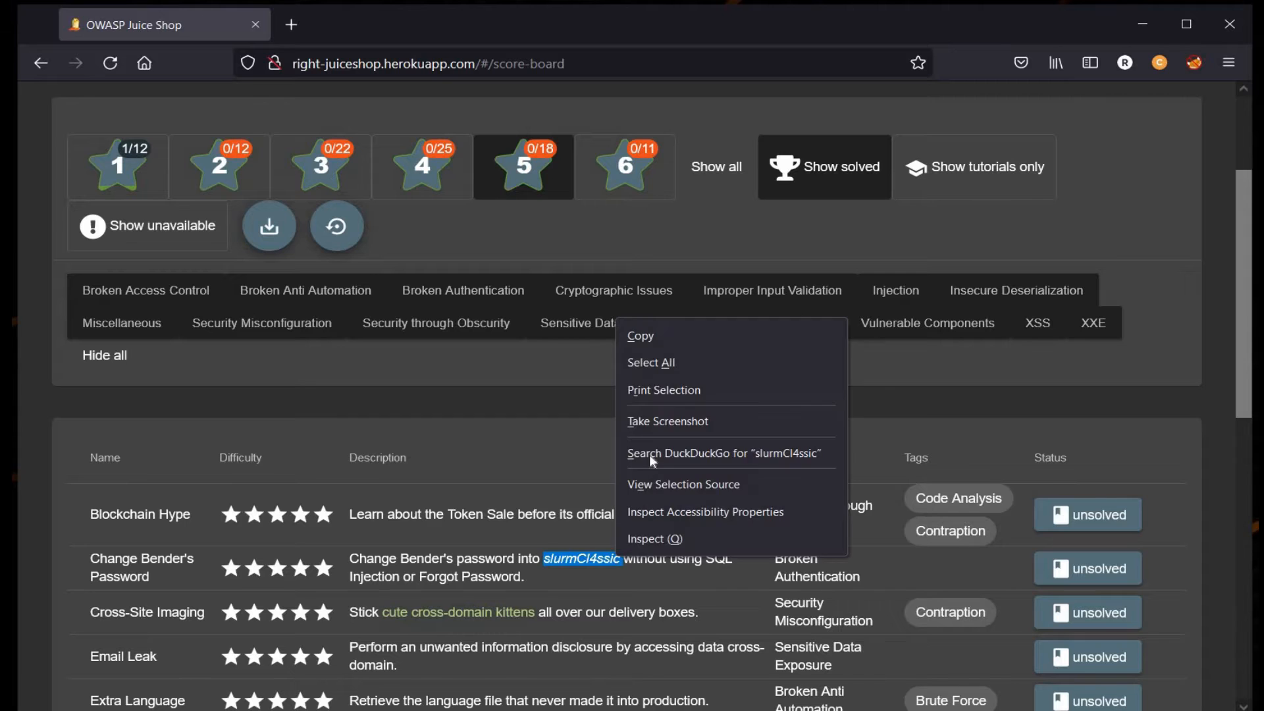
click(660, 347)
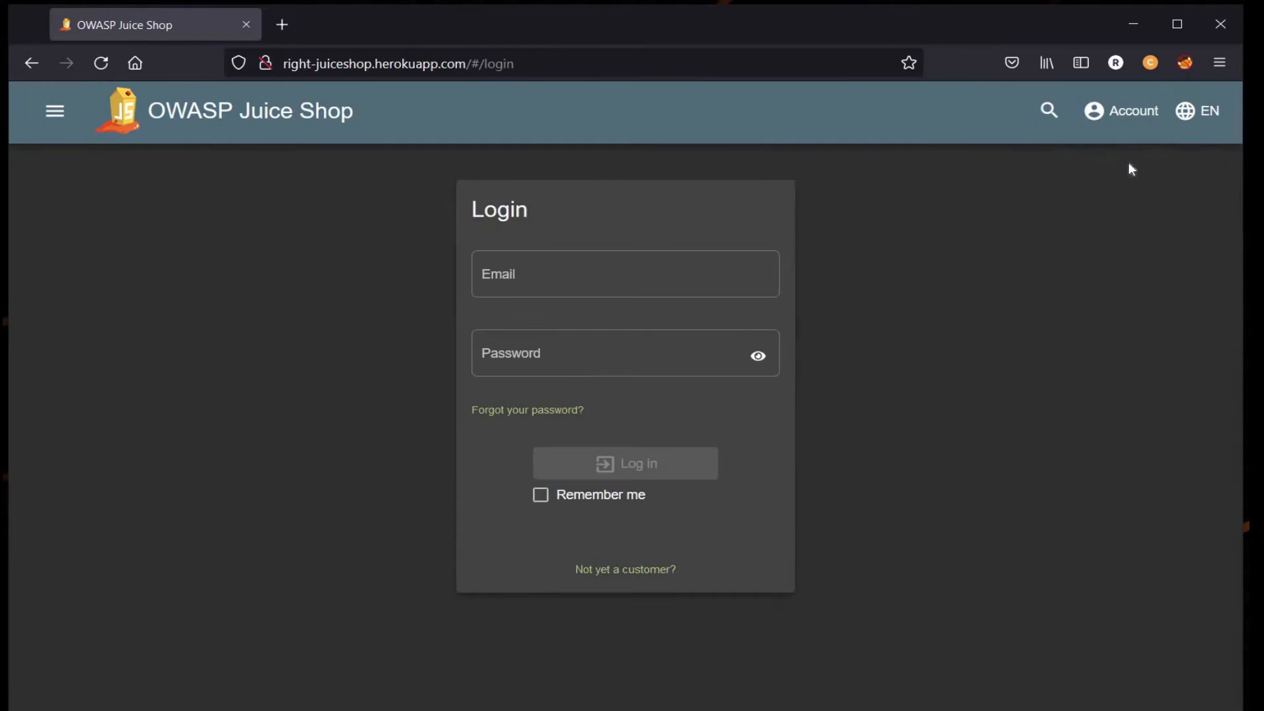
click(625, 274)
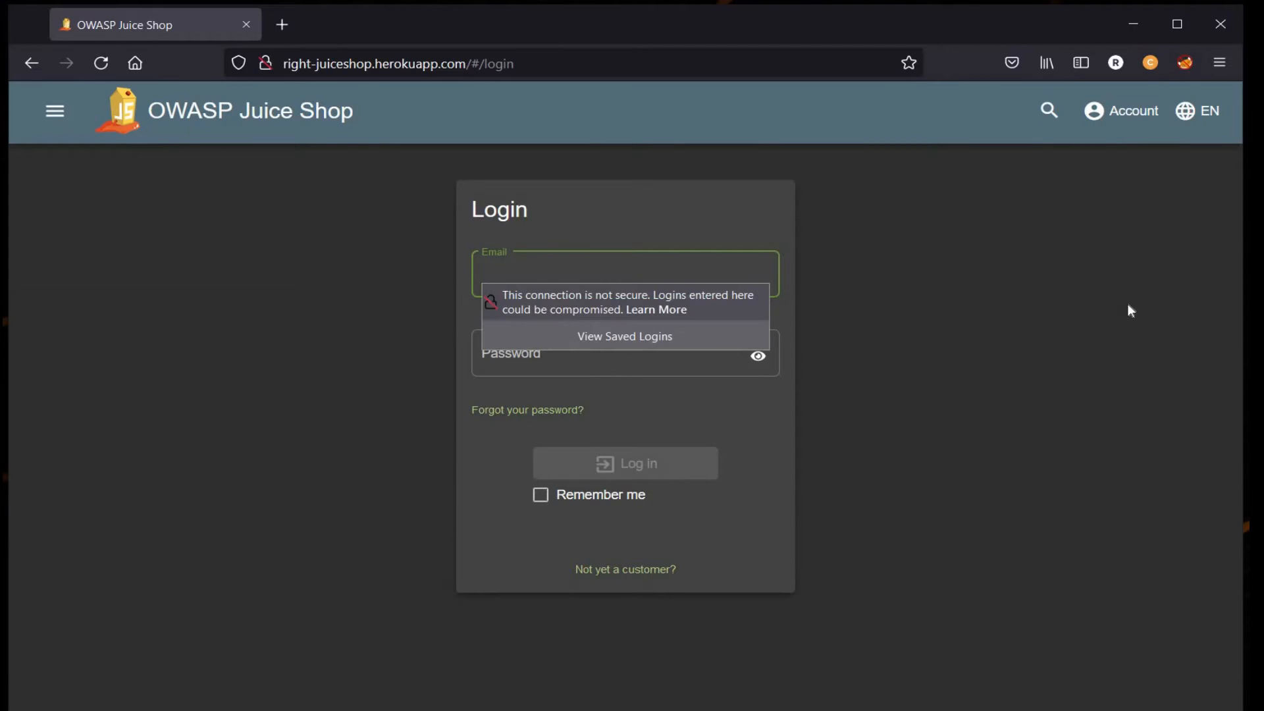
text(bender@)
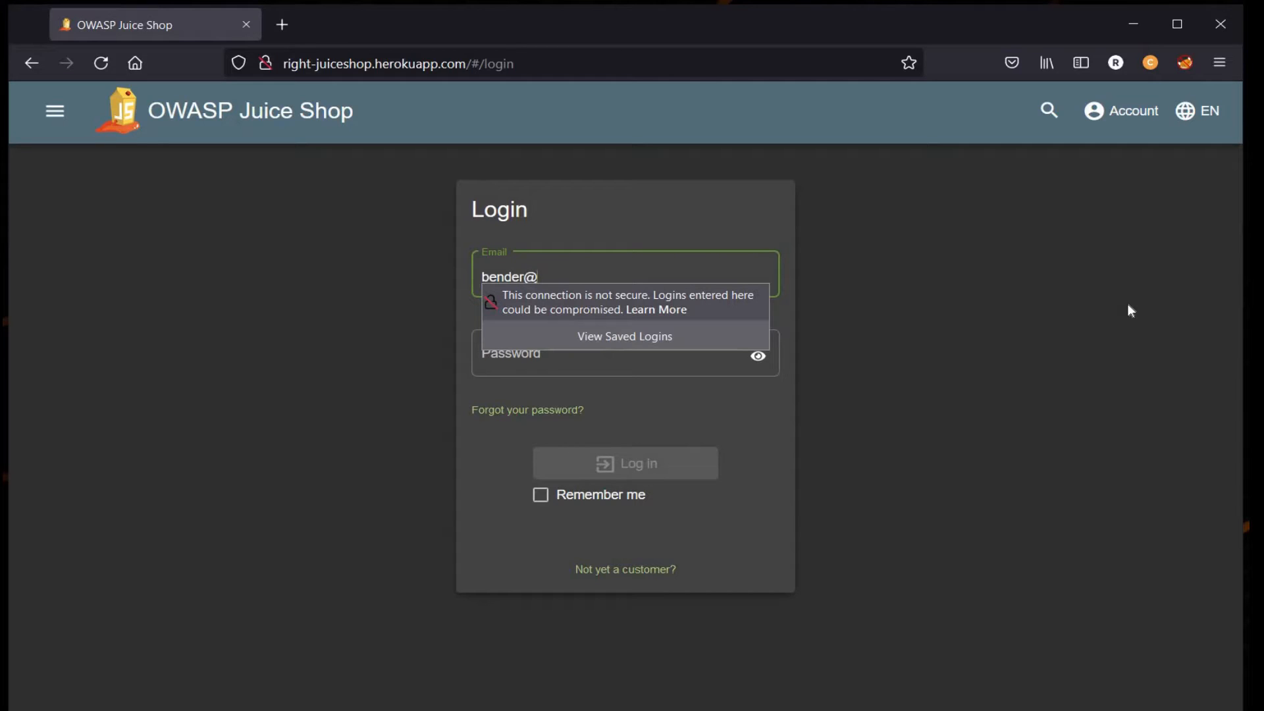
text(juice-)
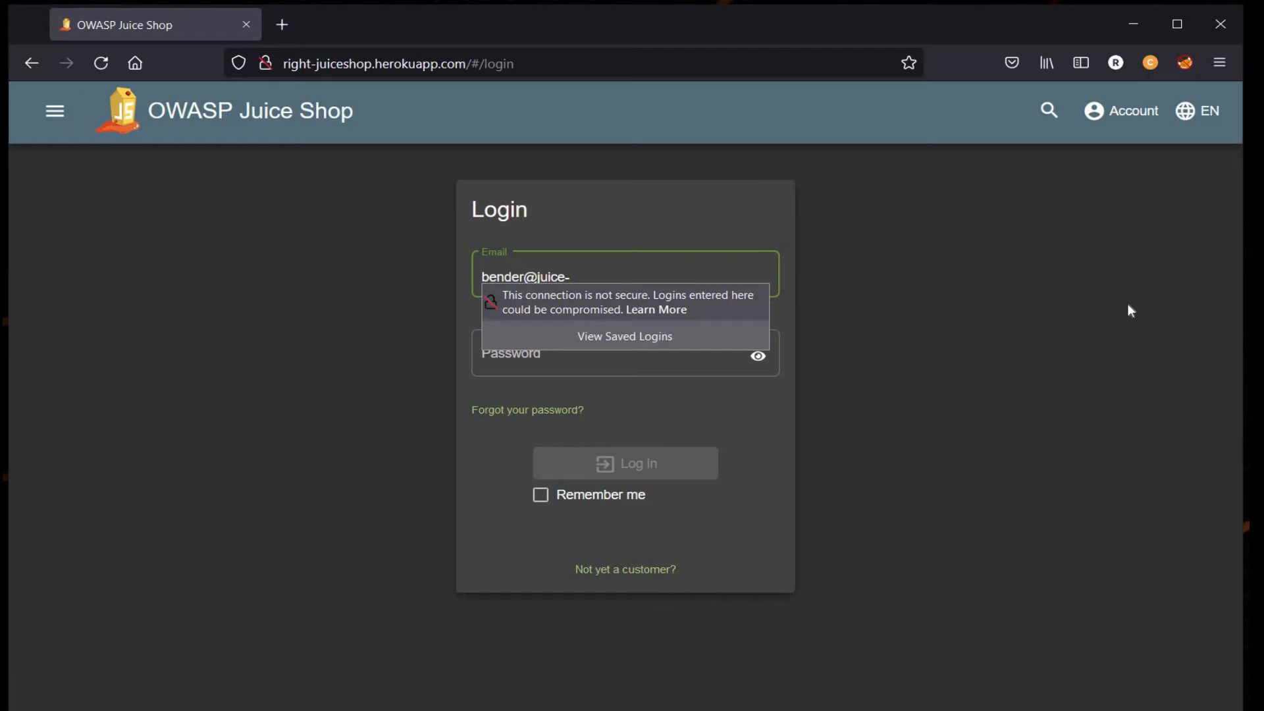
text(sh)
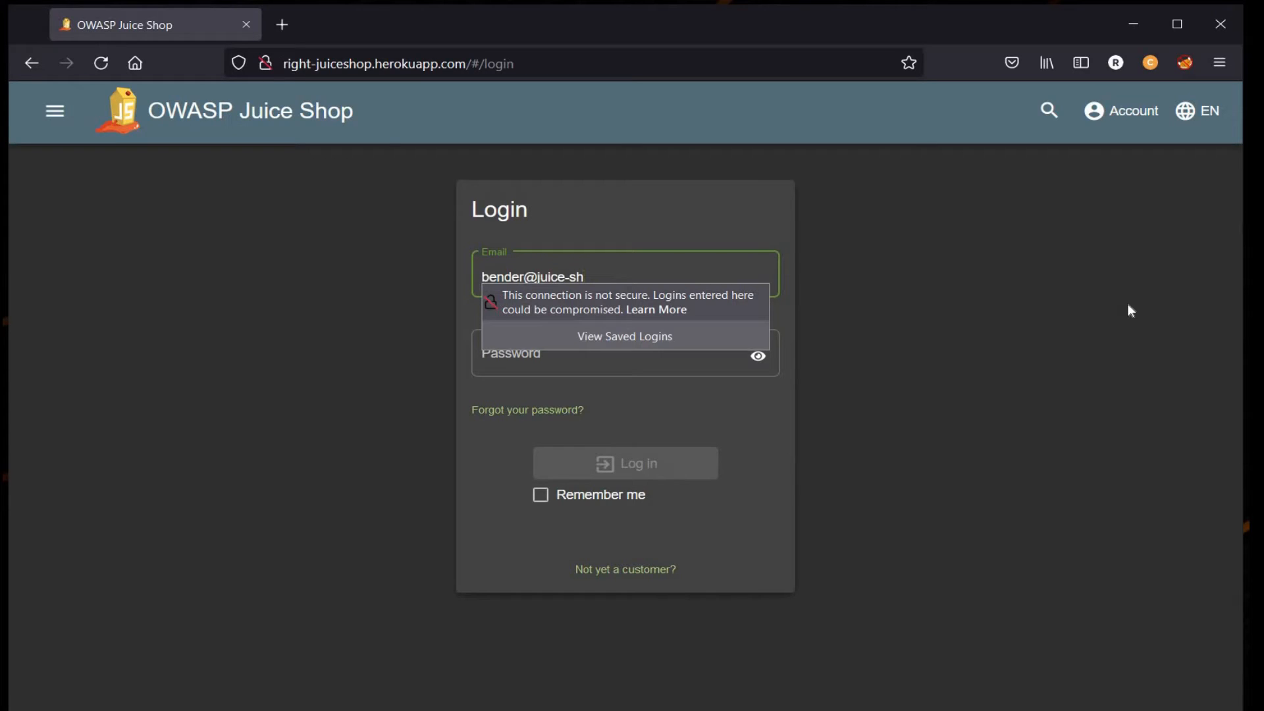
text(.op)
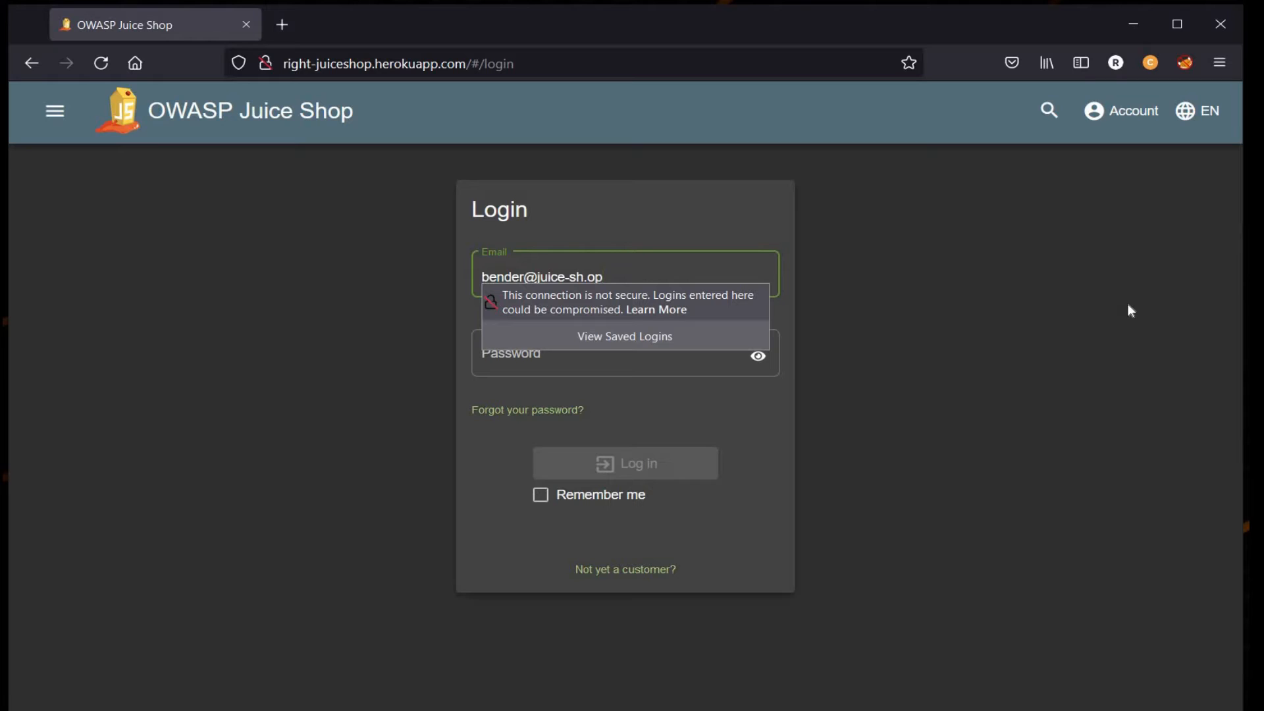
text(')
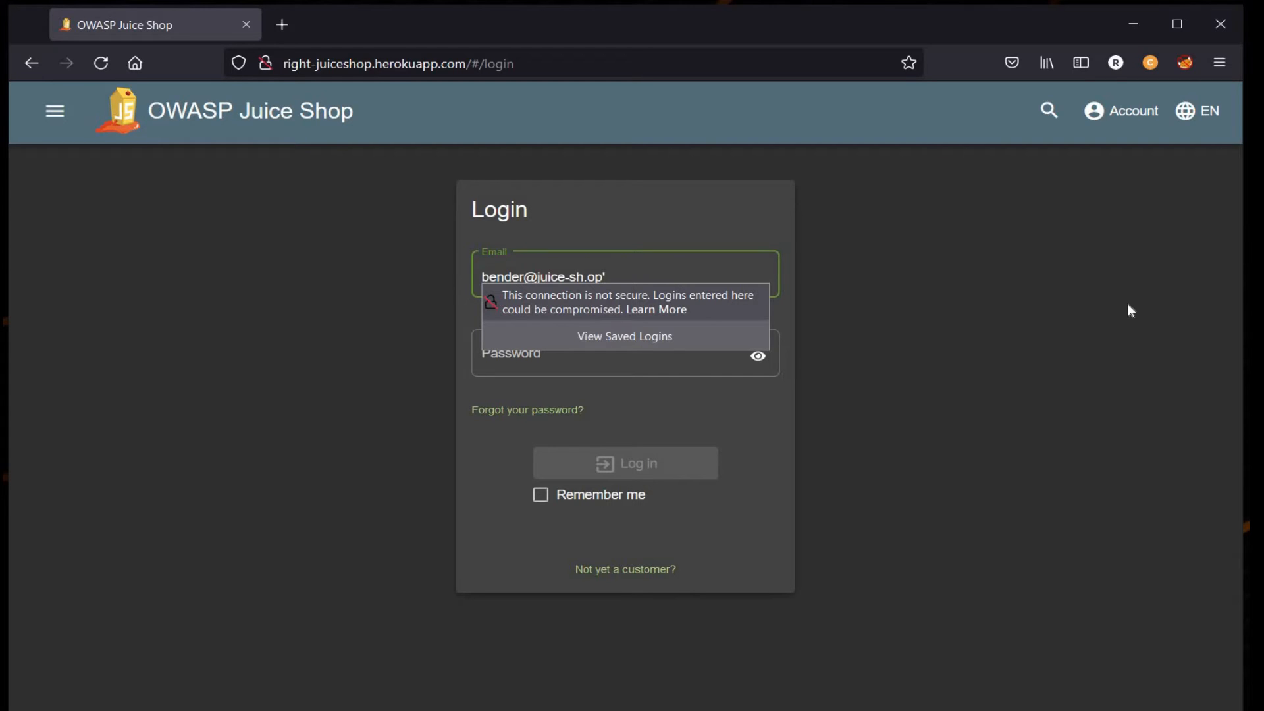
text(--)
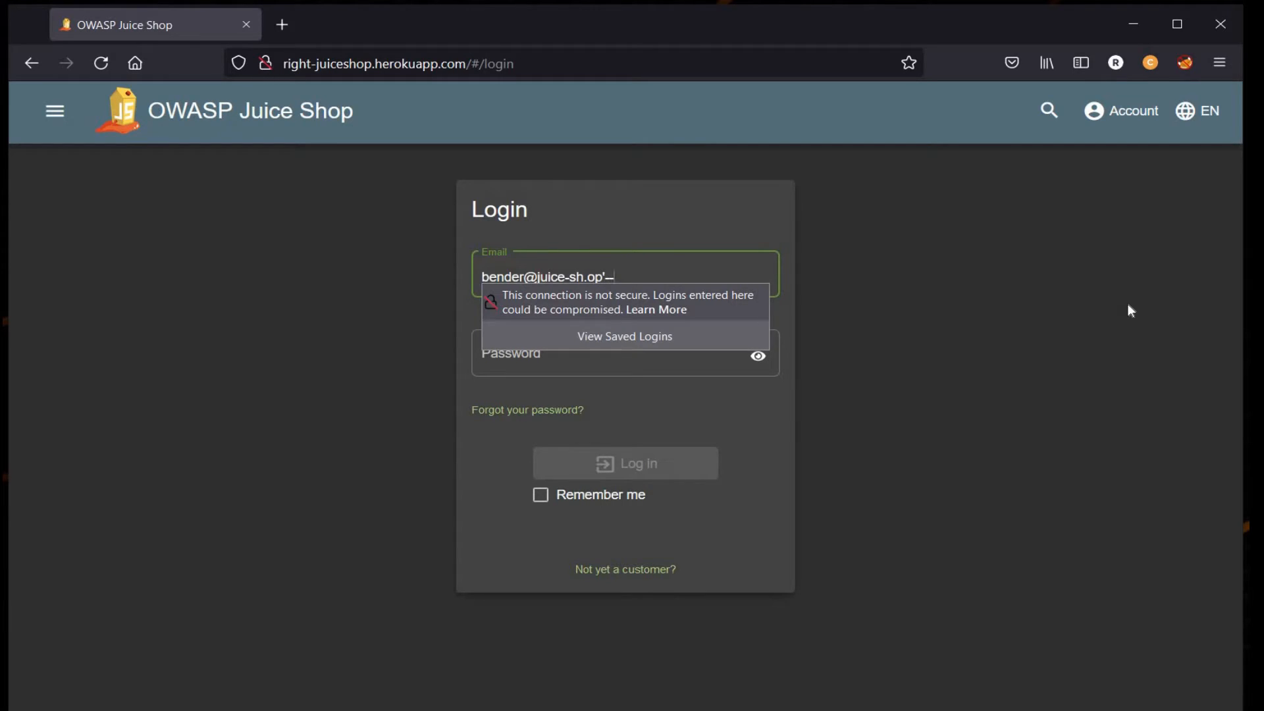
click(625, 355)
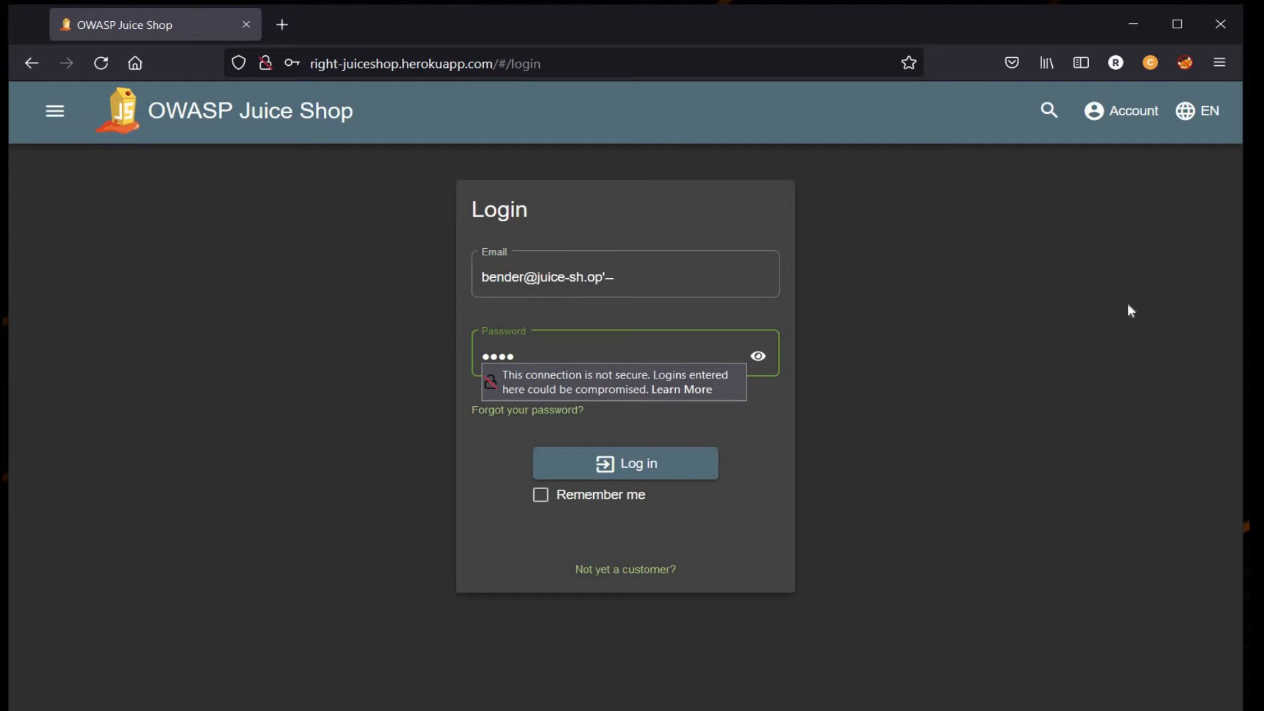
mouse_move(686, 473)
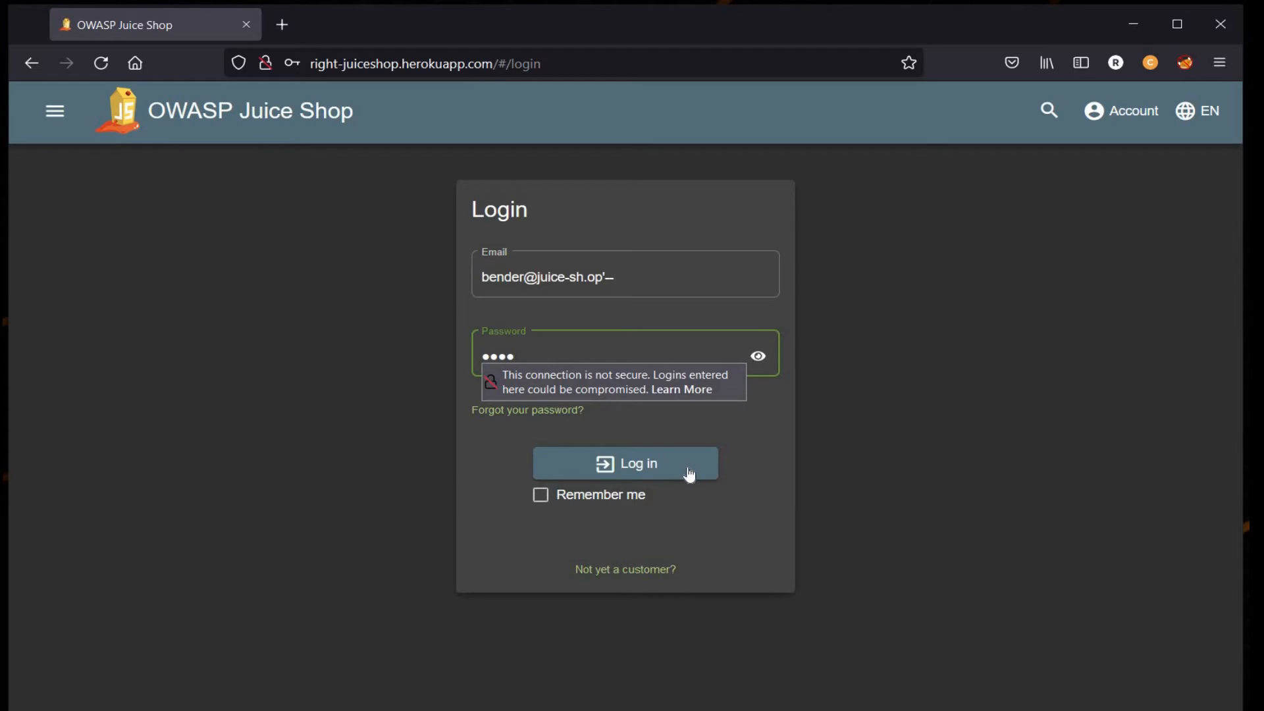
click(625, 463)
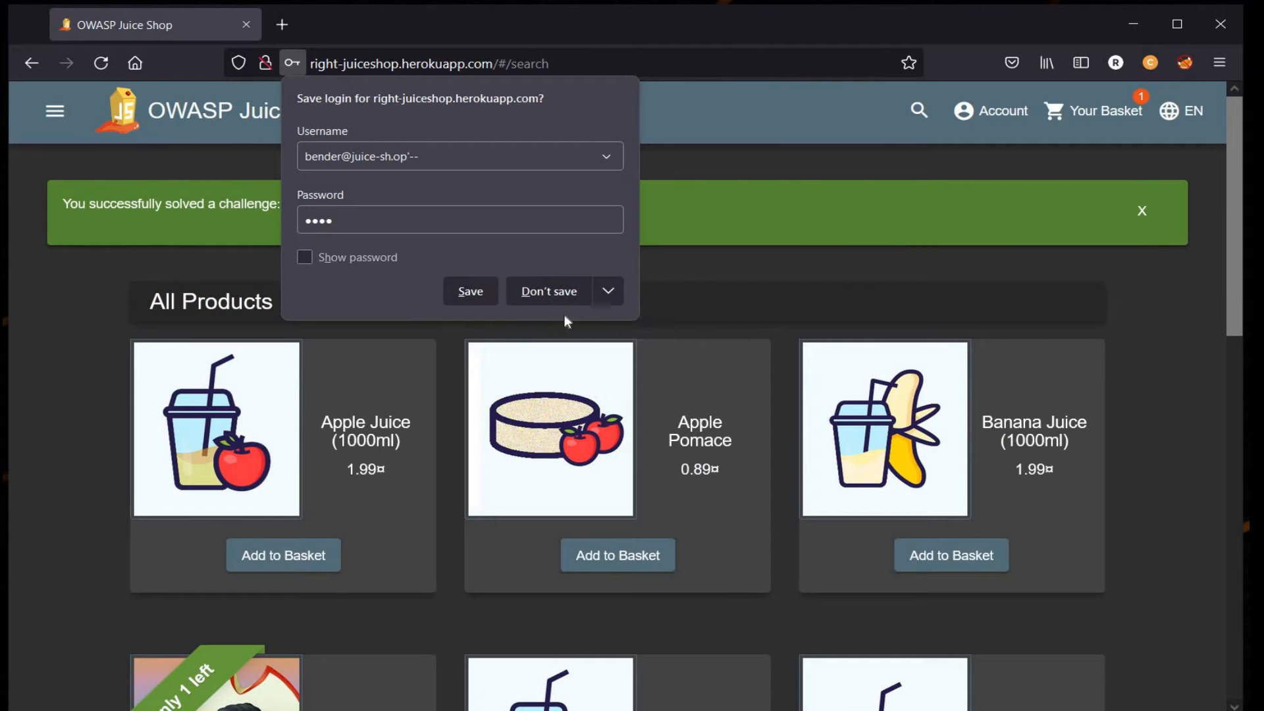
Dismiss the save-login prompt and solved notice, then reach Account > Privacy & Security > Change Password
click(548, 291)
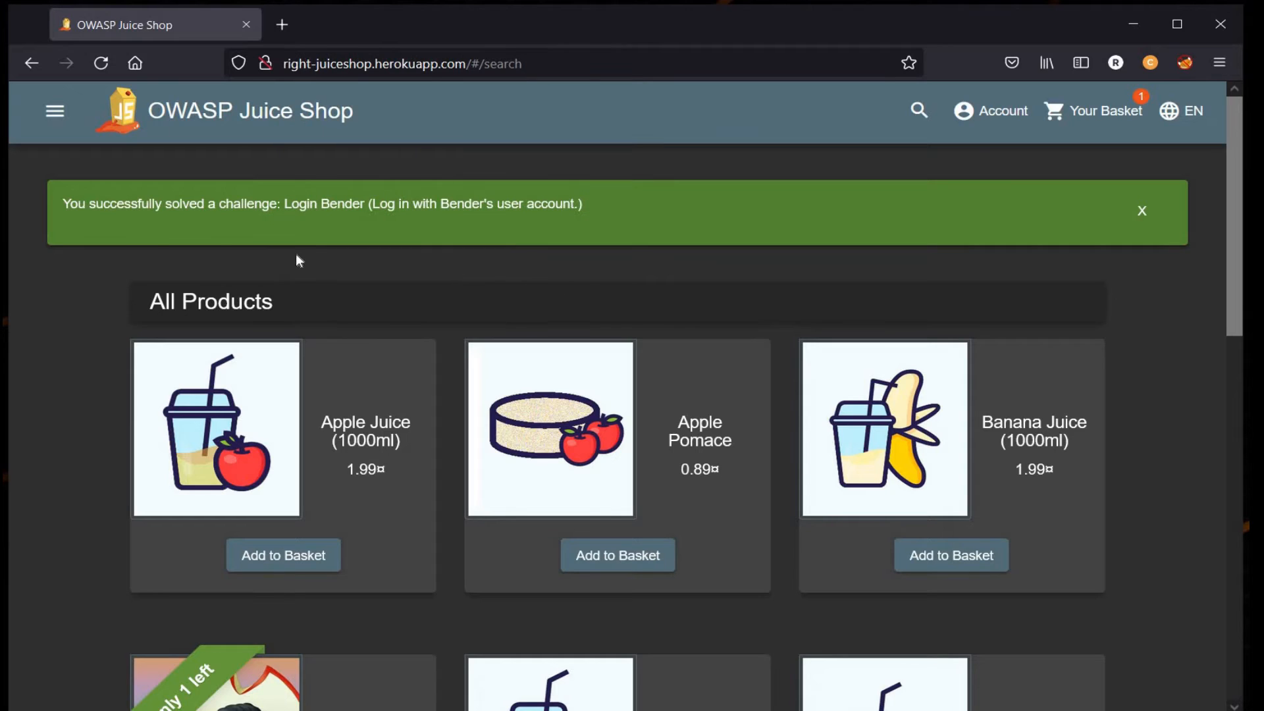
mouse_move(417, 241)
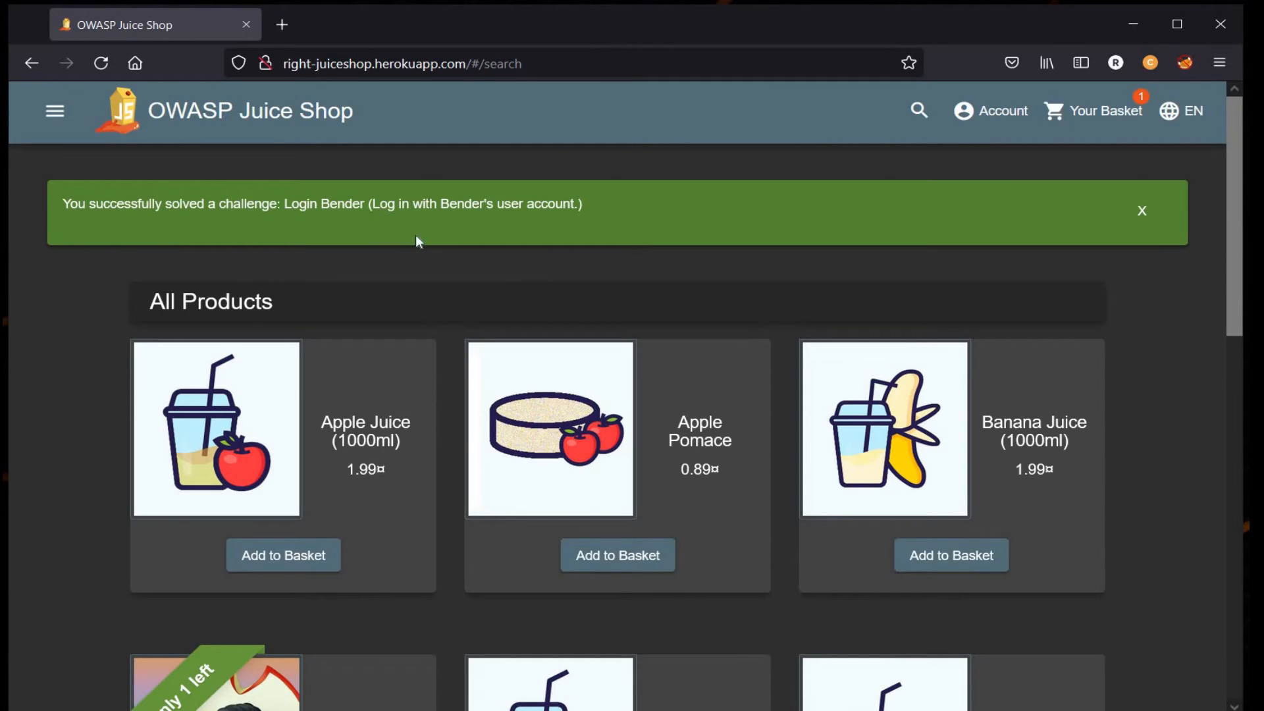
mouse_move(430, 242)
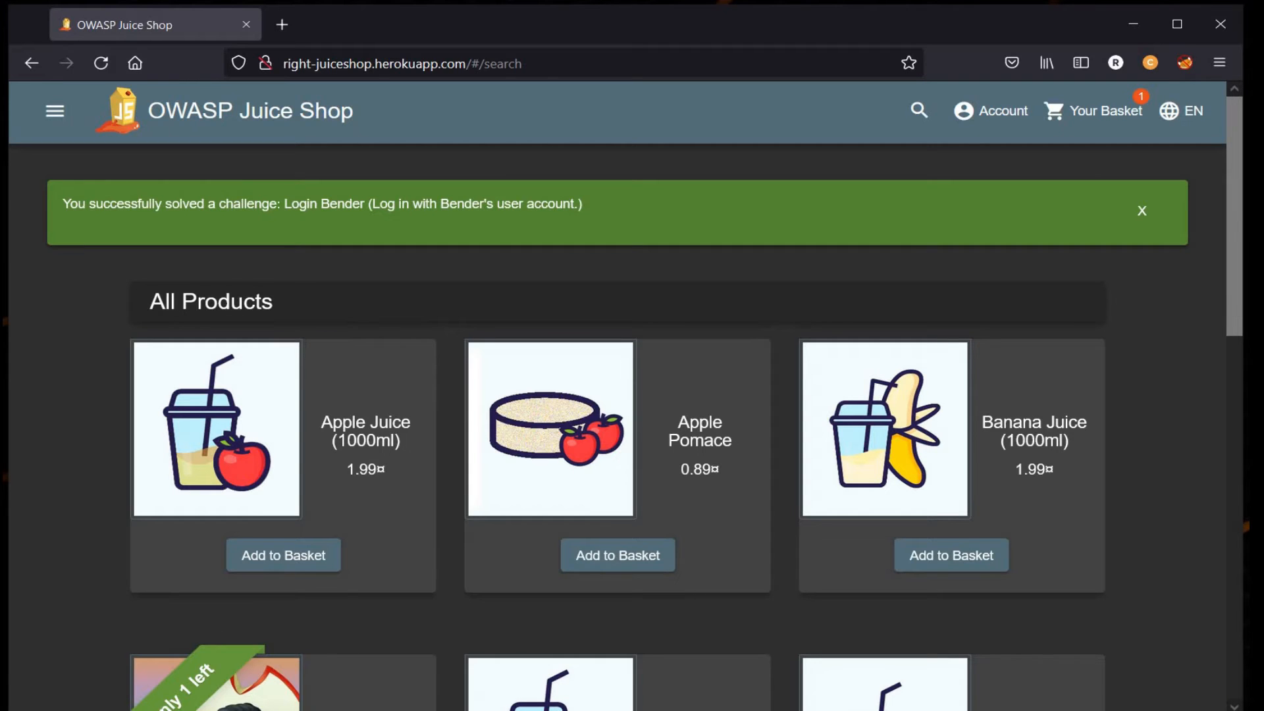
mouse_move(1151, 284)
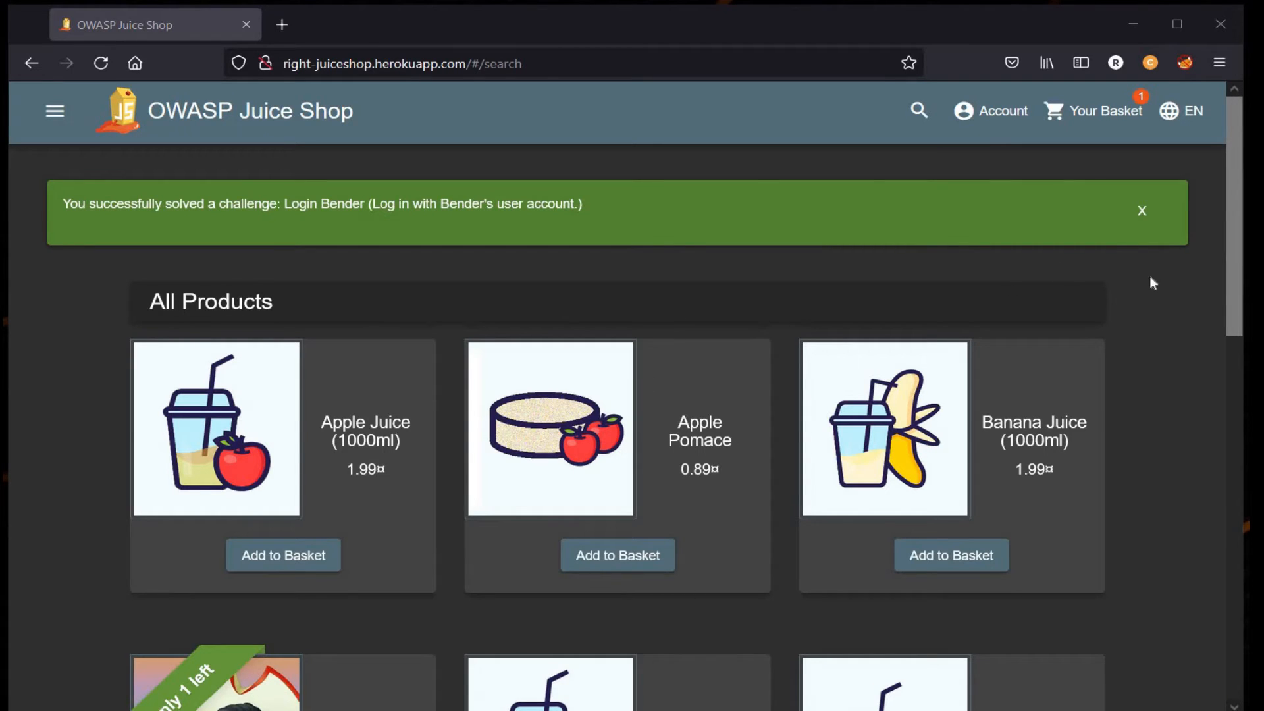
click(1141, 211)
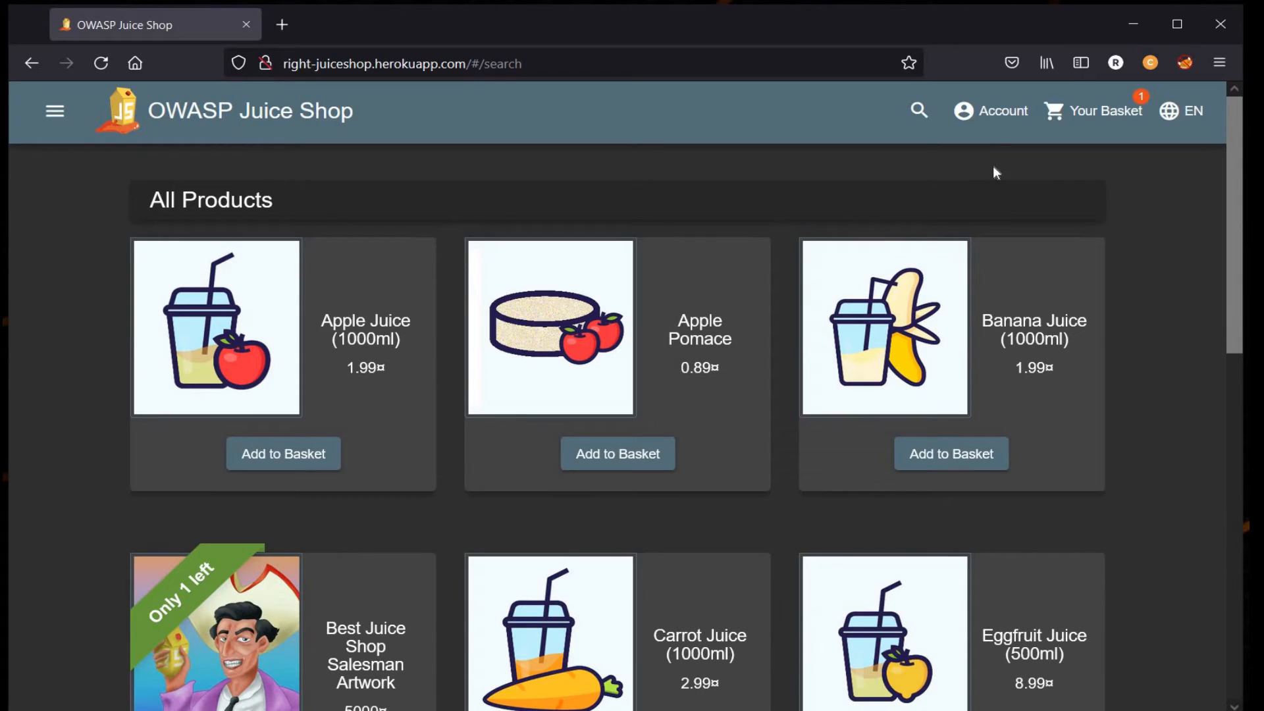
click(990, 111)
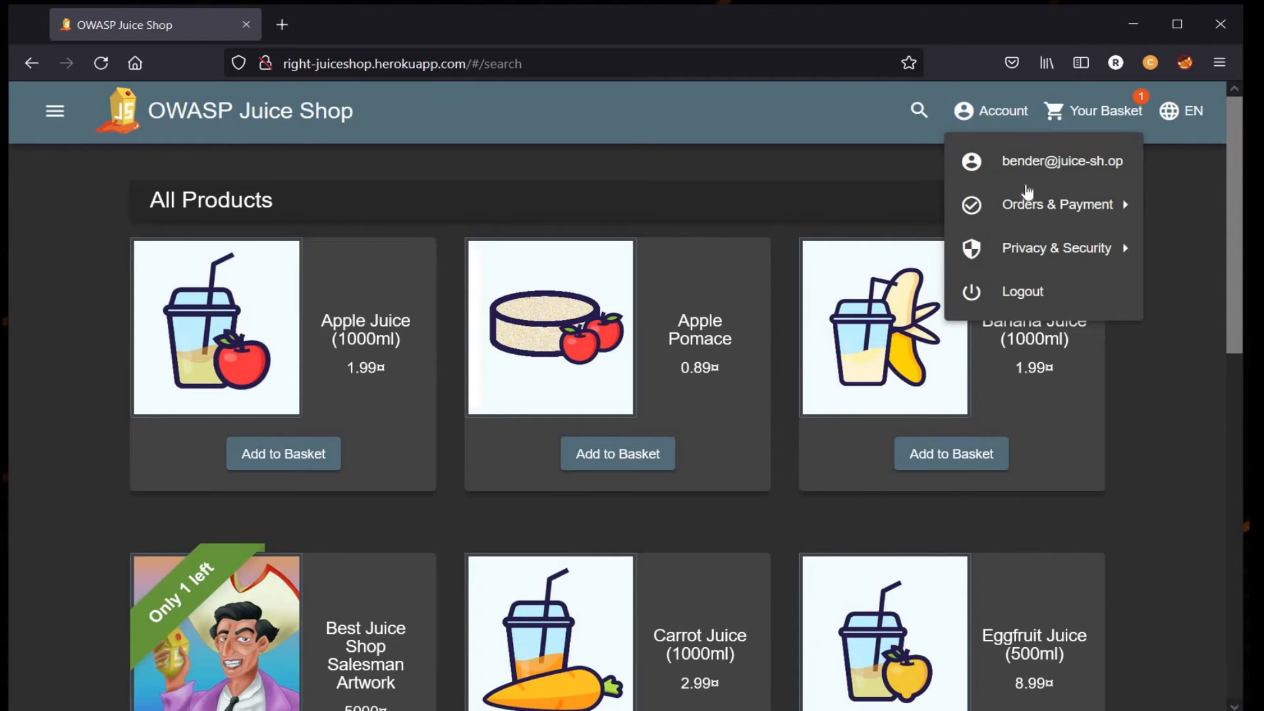
click(1057, 247)
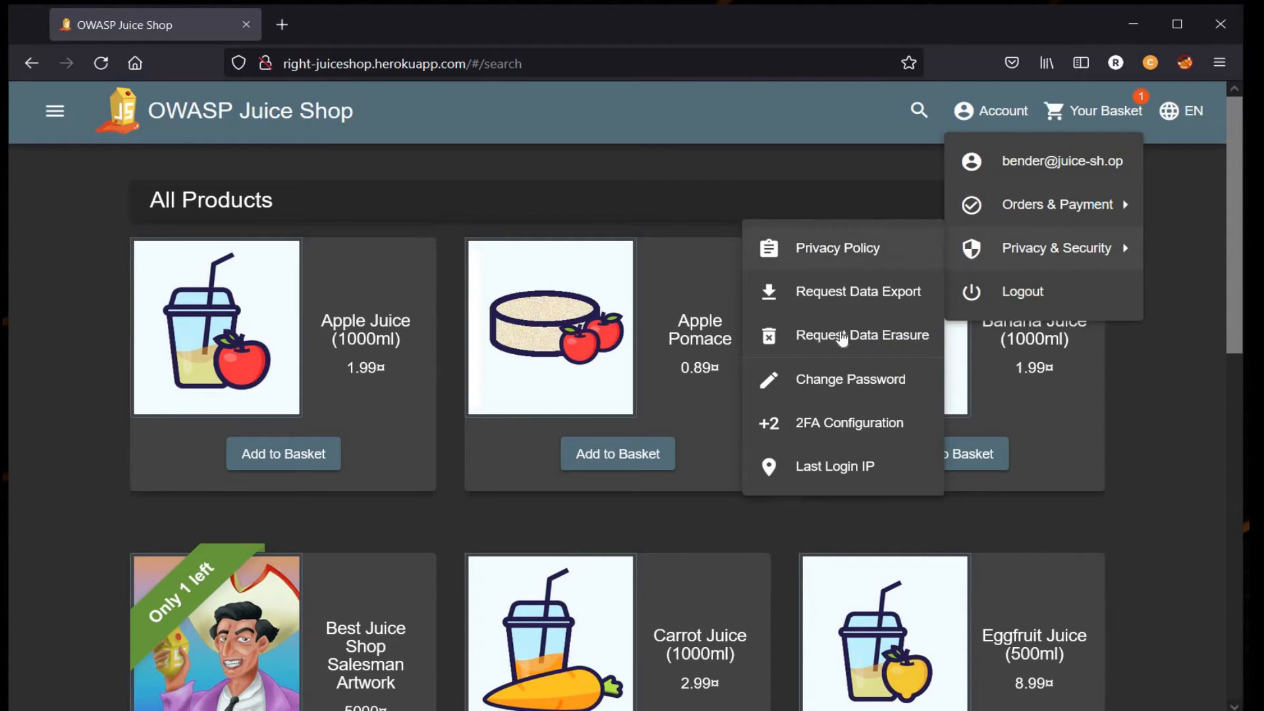
click(851, 380)
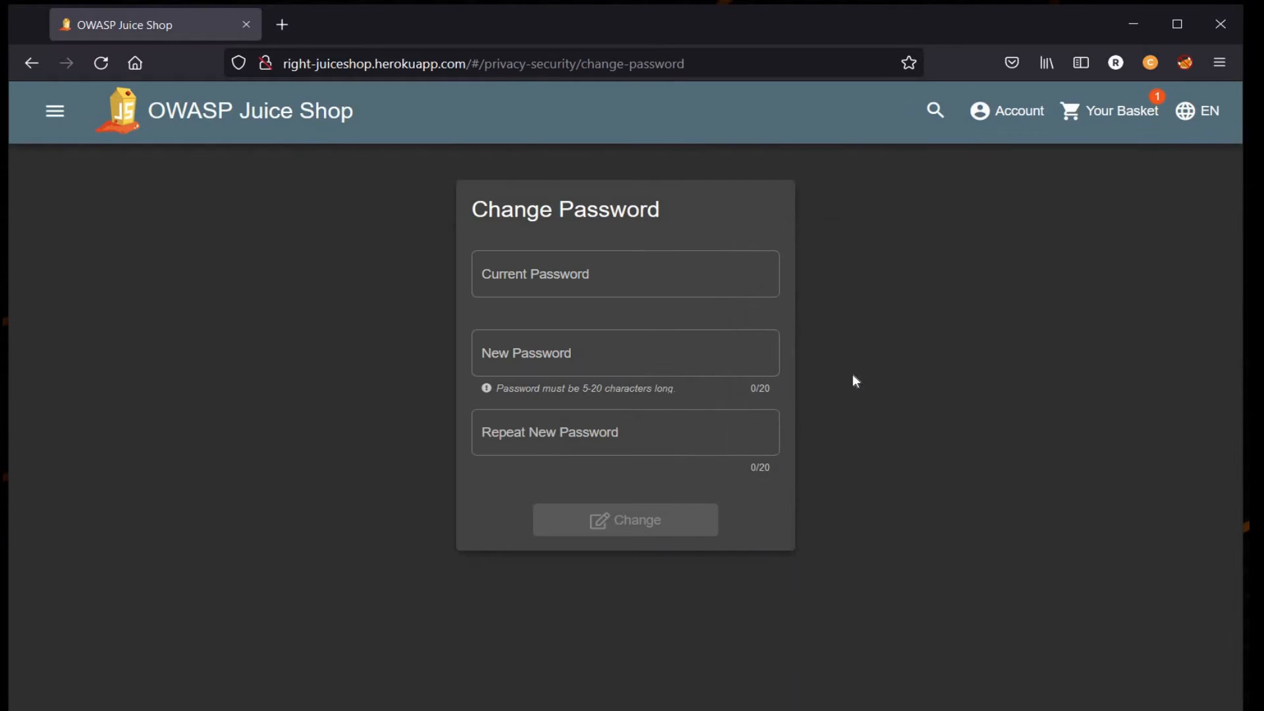
mouse_move(1183, 74)
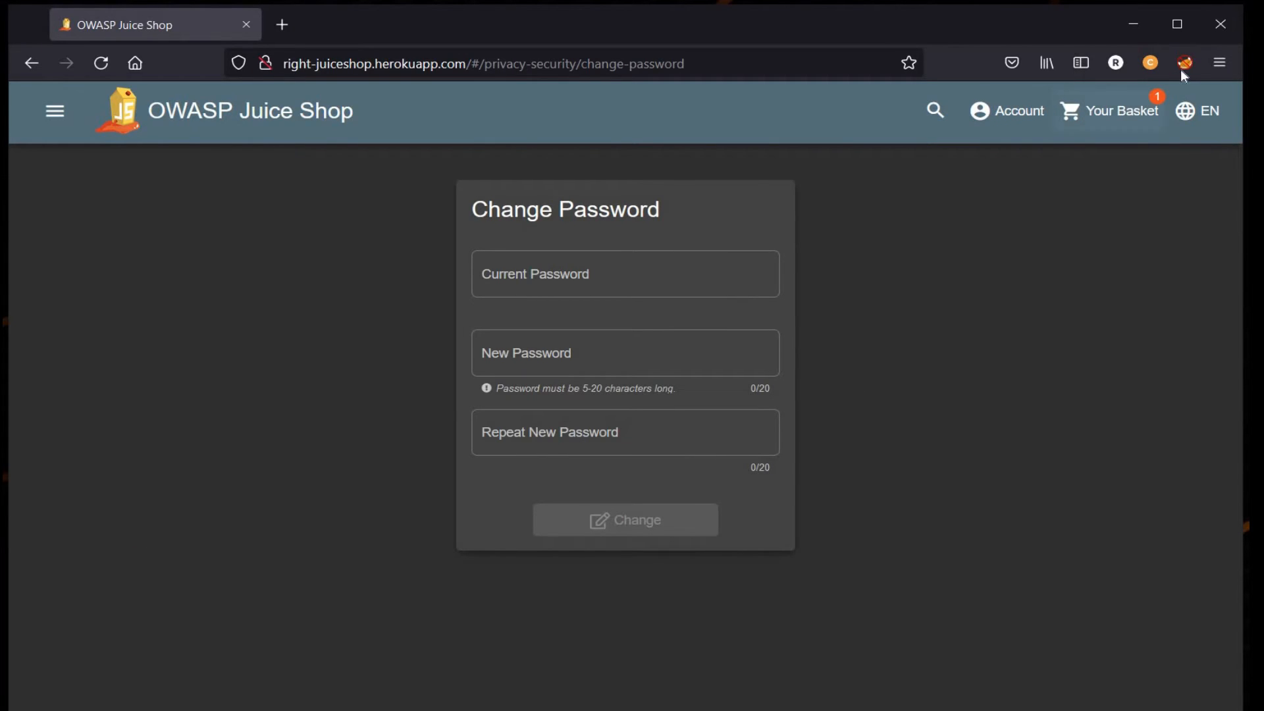
click(1184, 64)
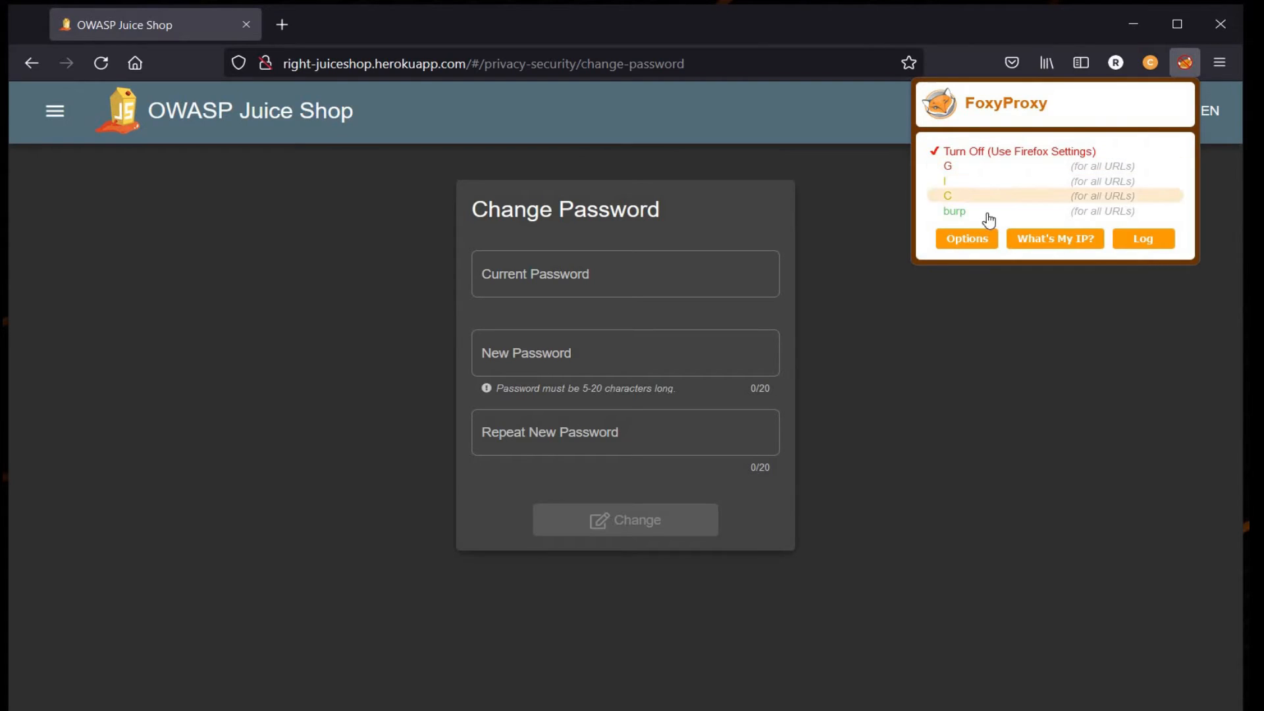
click(954, 211)
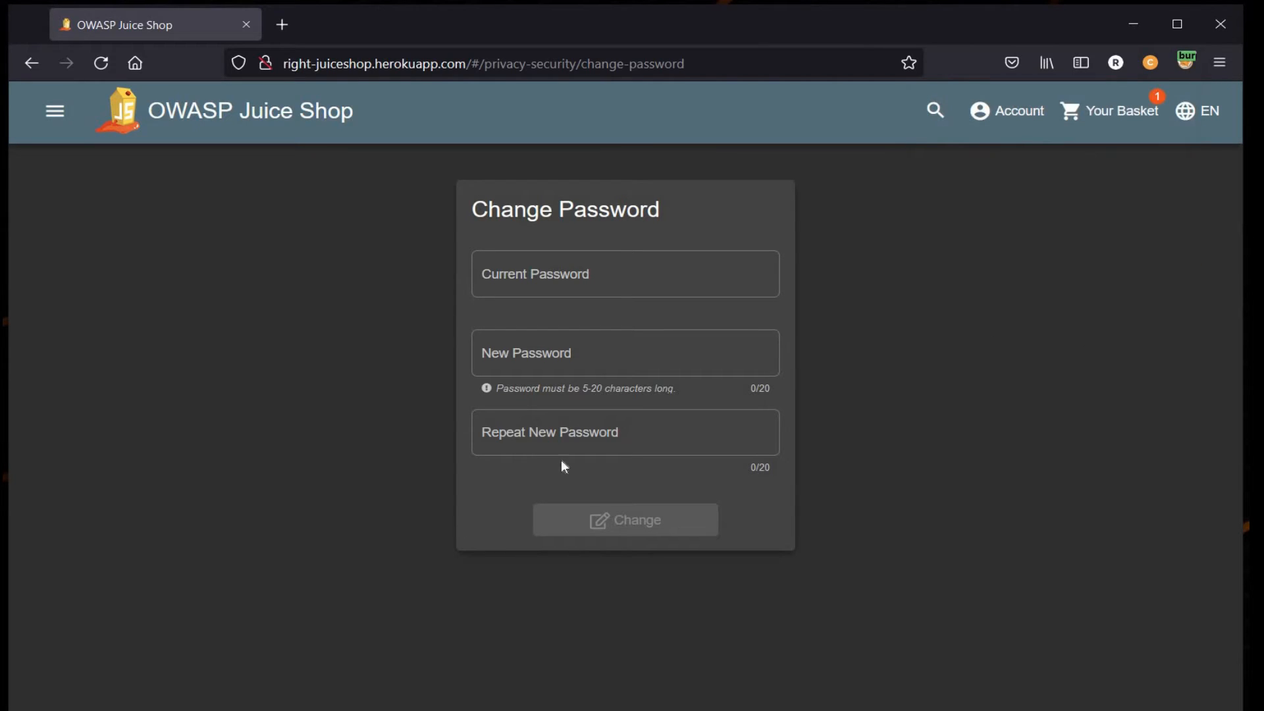
mouse_move(562, 295)
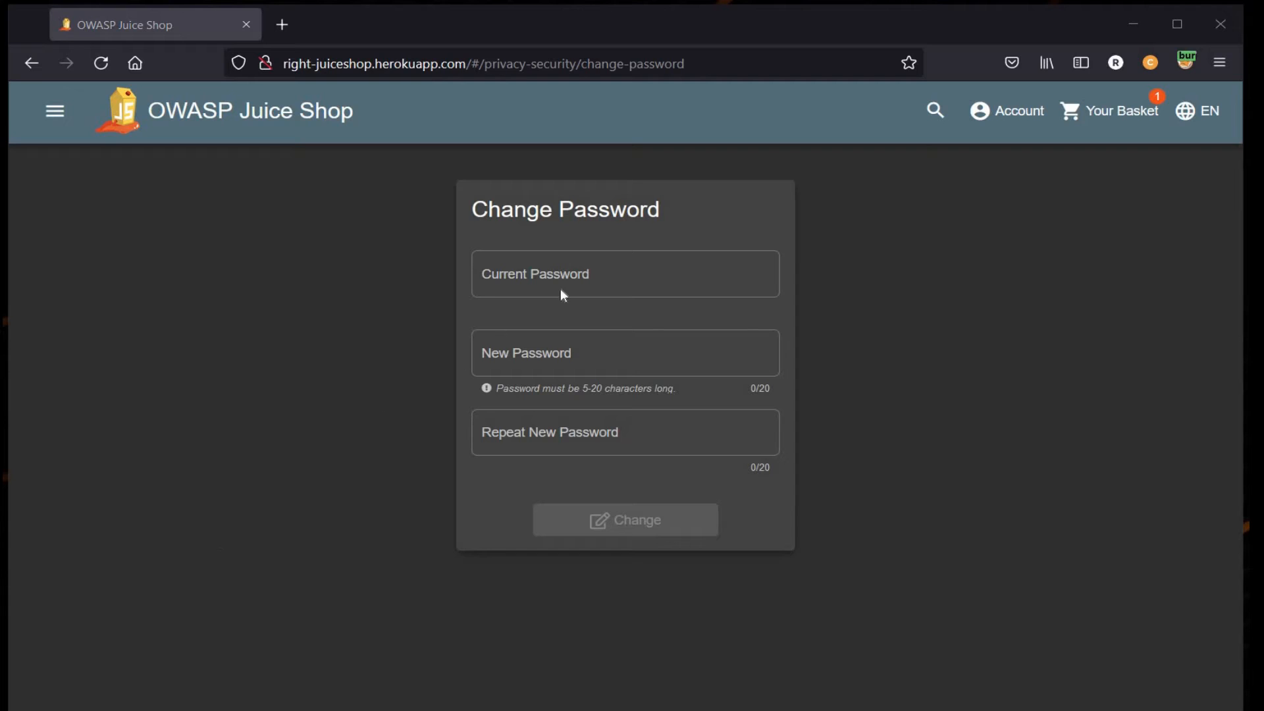
click(625, 273)
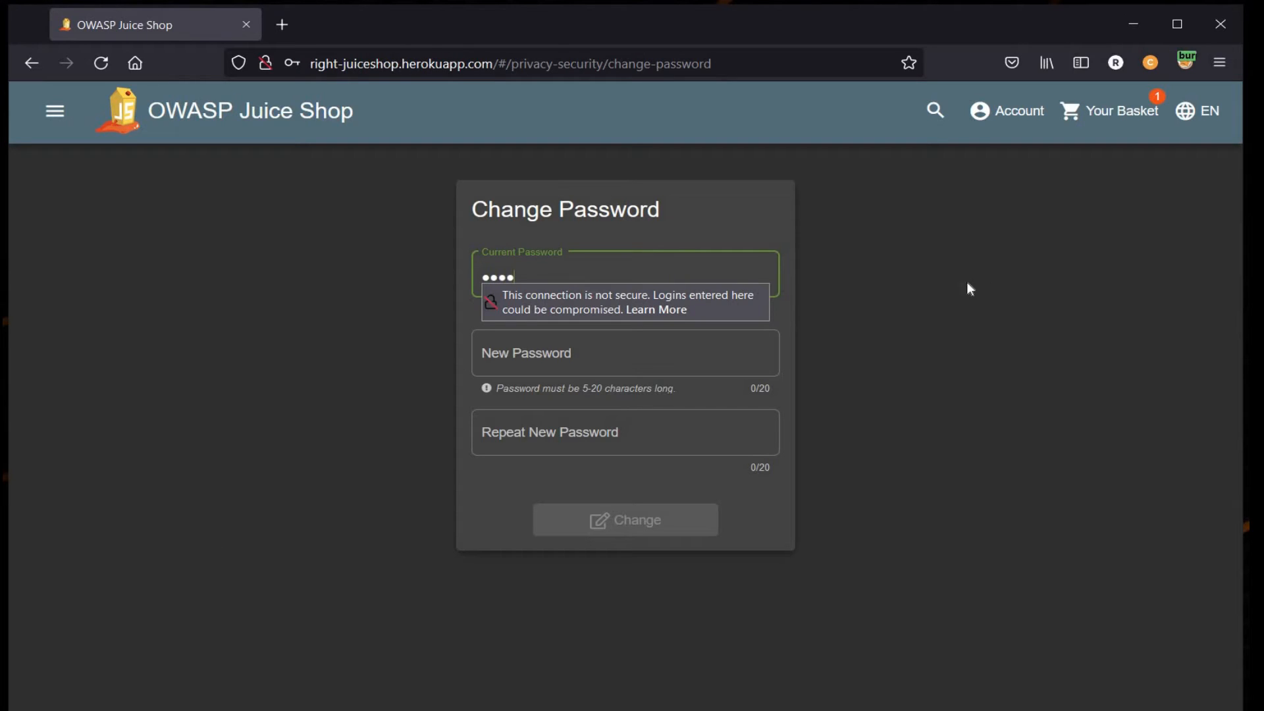
click(625, 353)
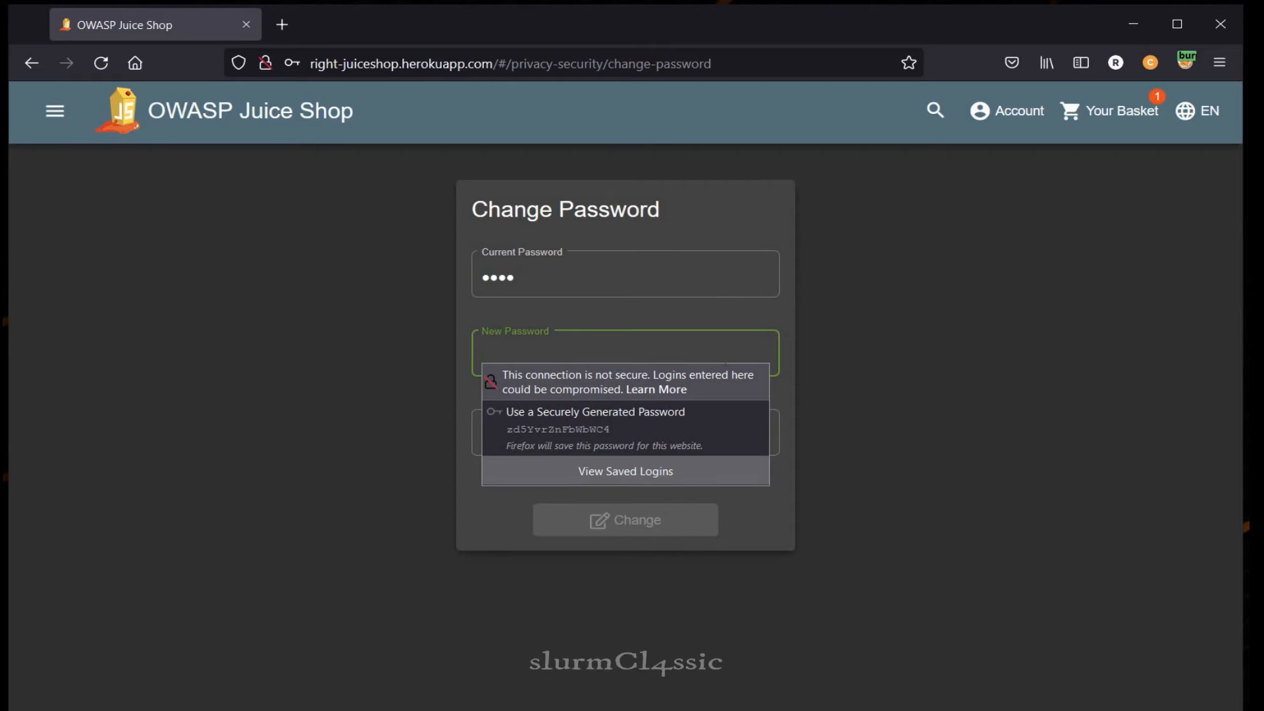
right_click(625, 353)
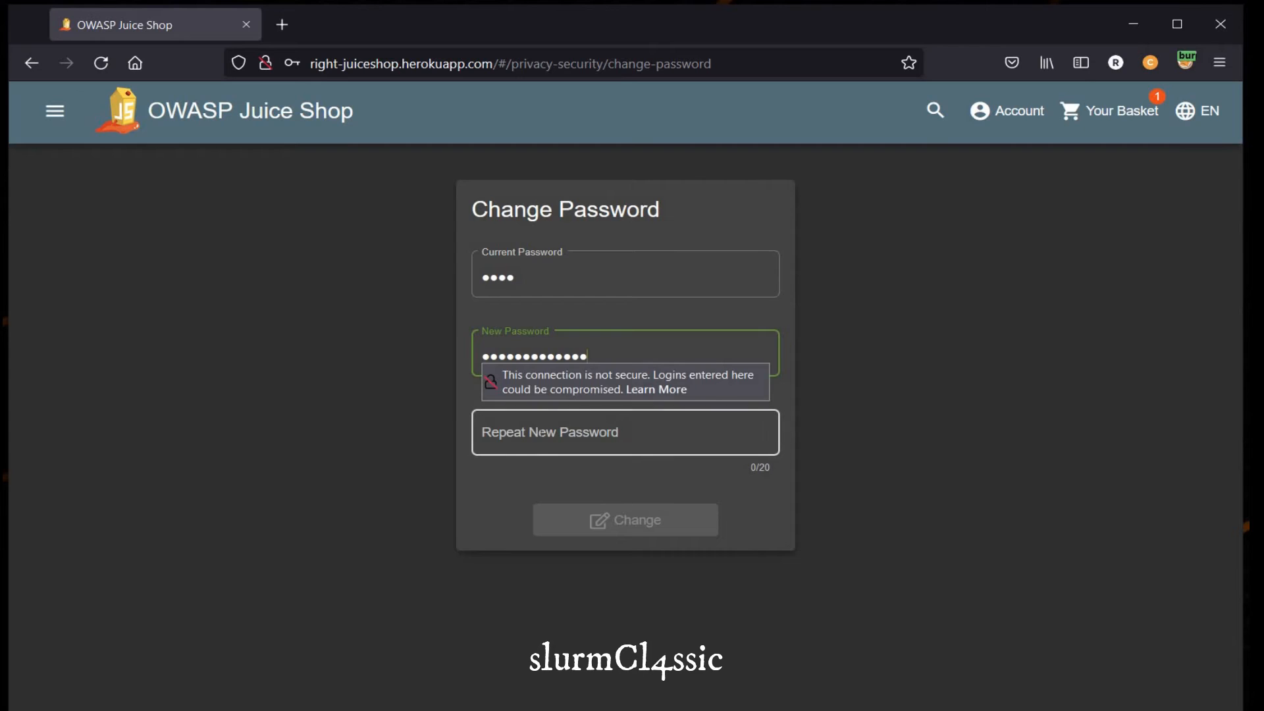
right_click(625, 432)
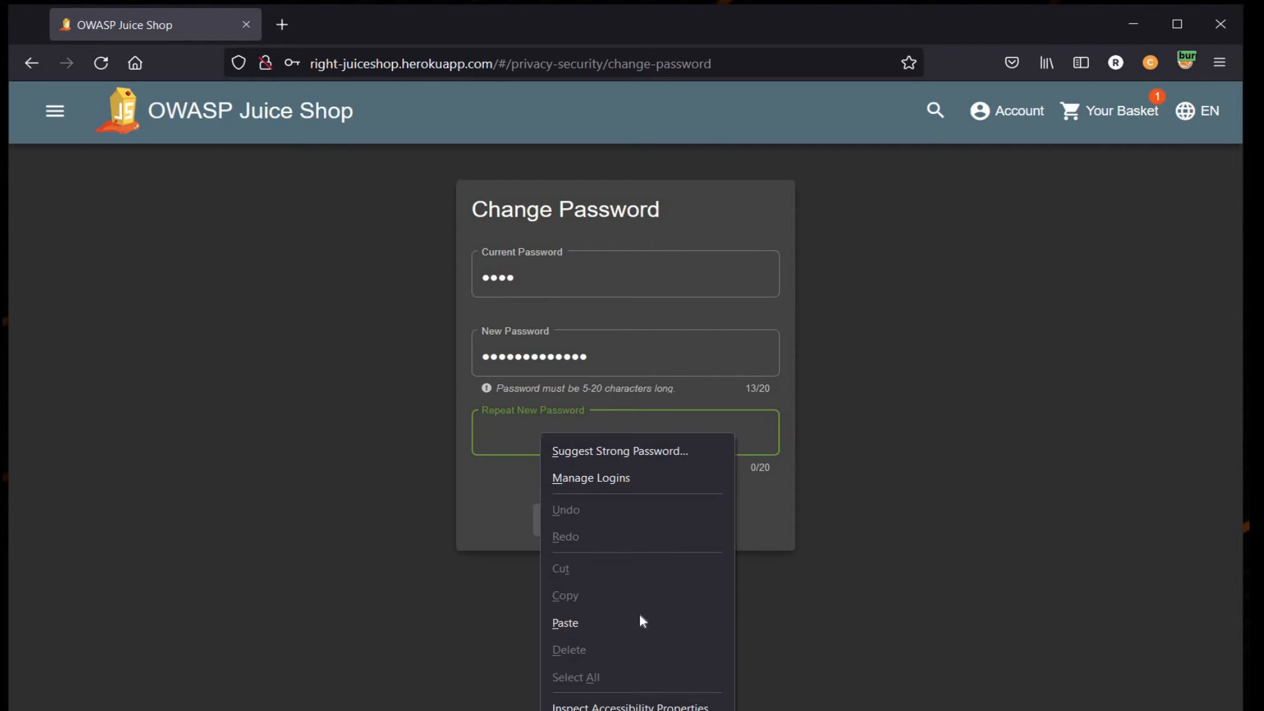
click(565, 622)
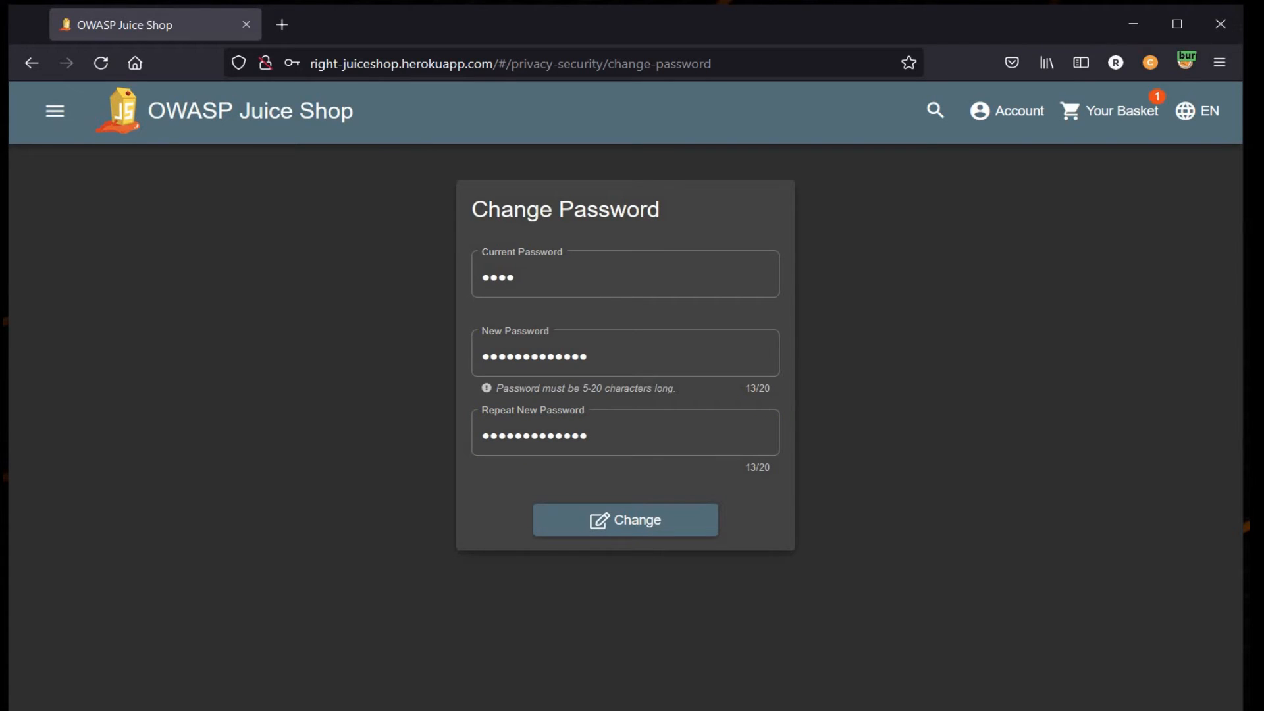
click(625, 520)
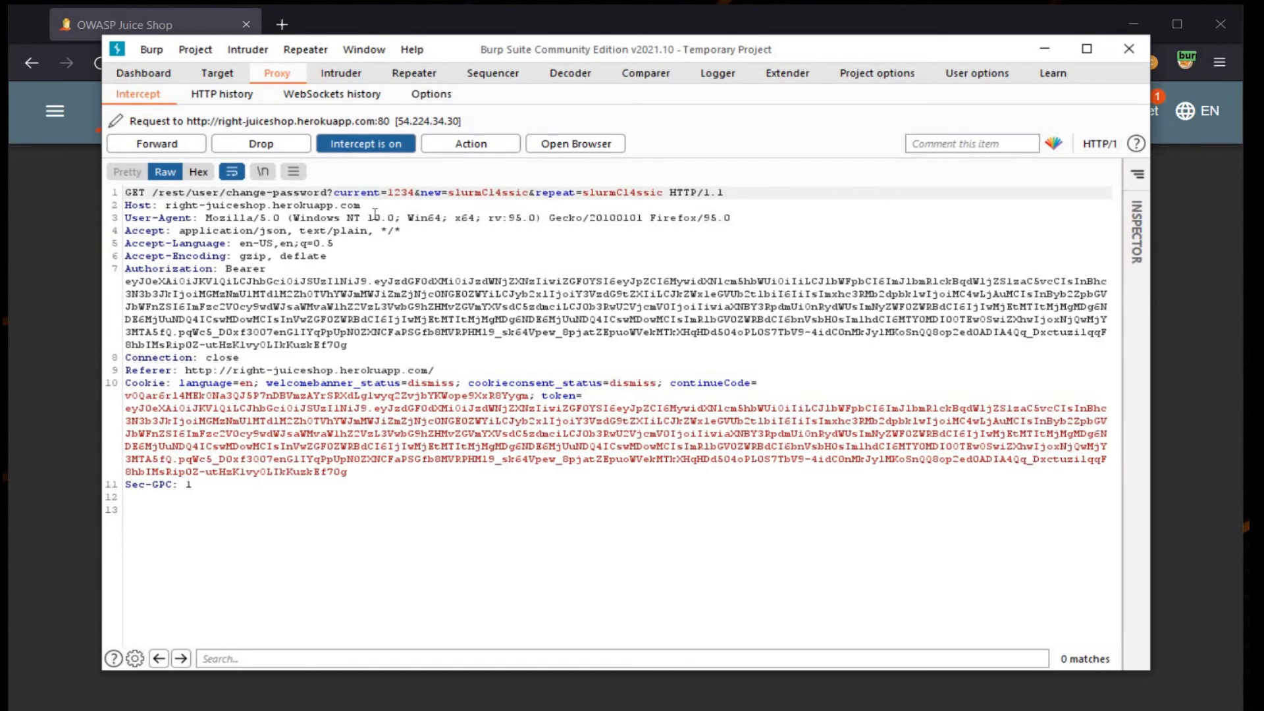
Send the intercepted password-change request to Repeater and replay it unmodified, getting 401
right_click(373, 218)
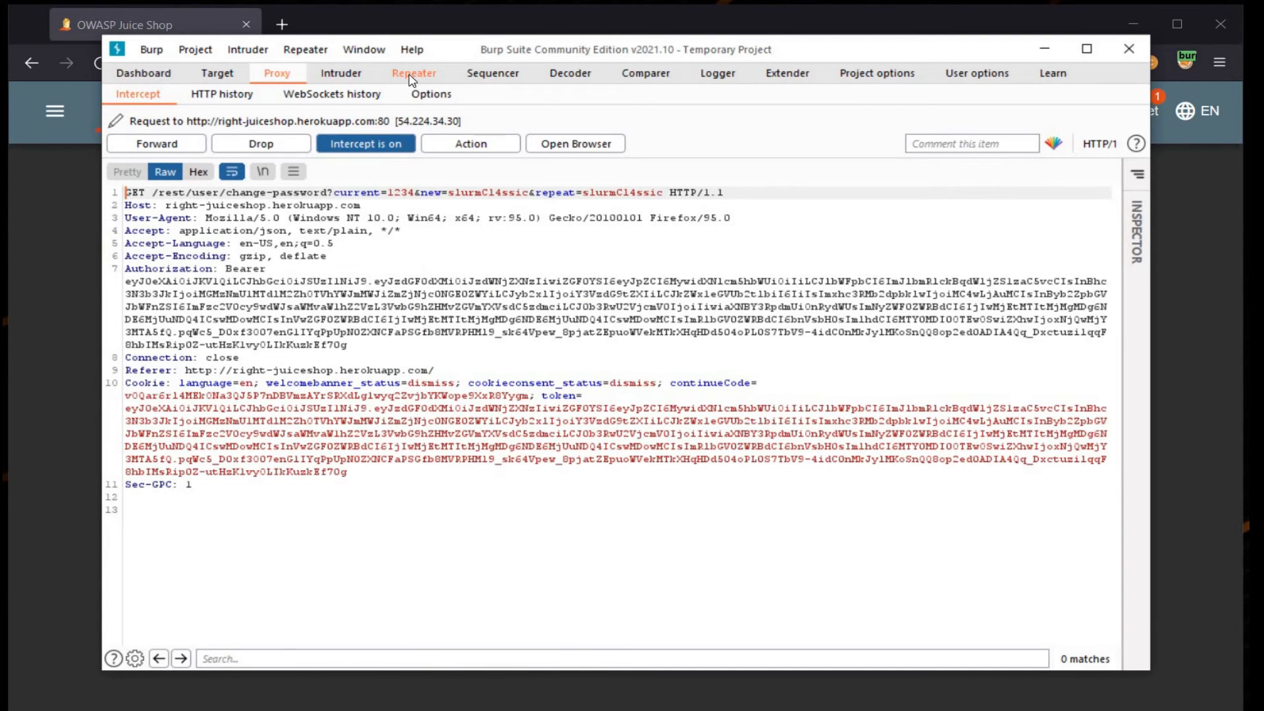
click(413, 72)
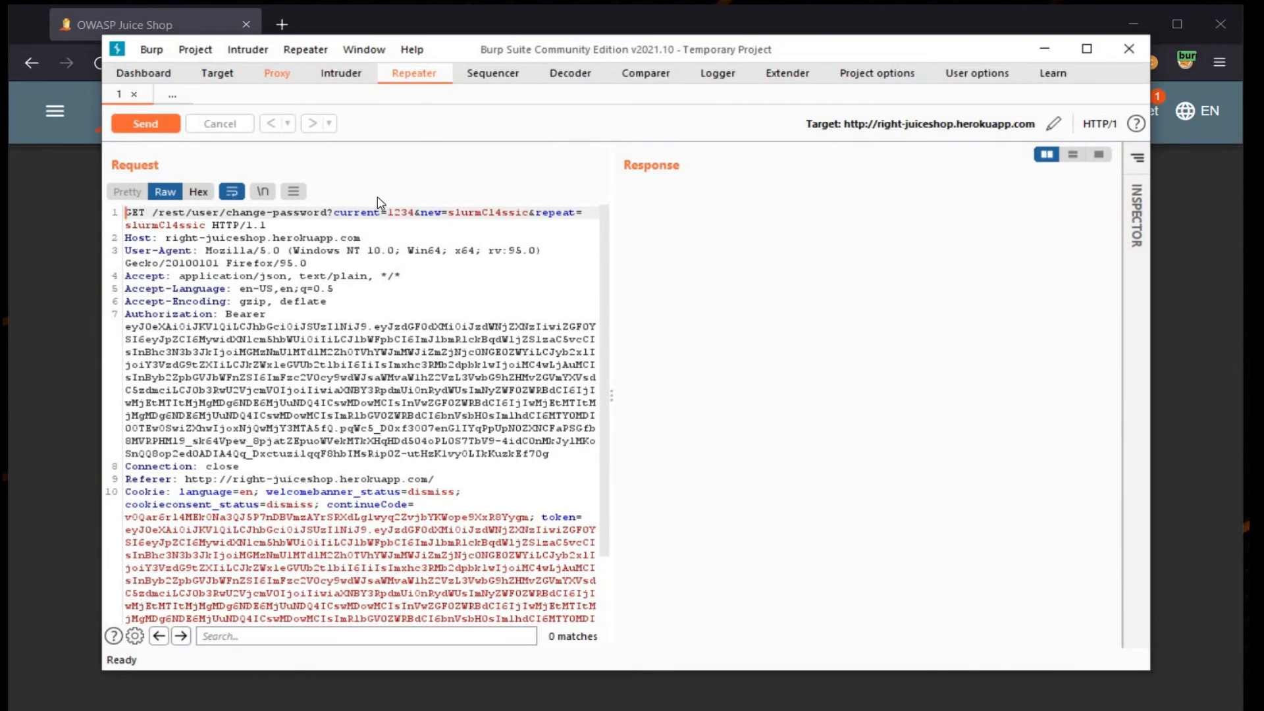
click(145, 123)
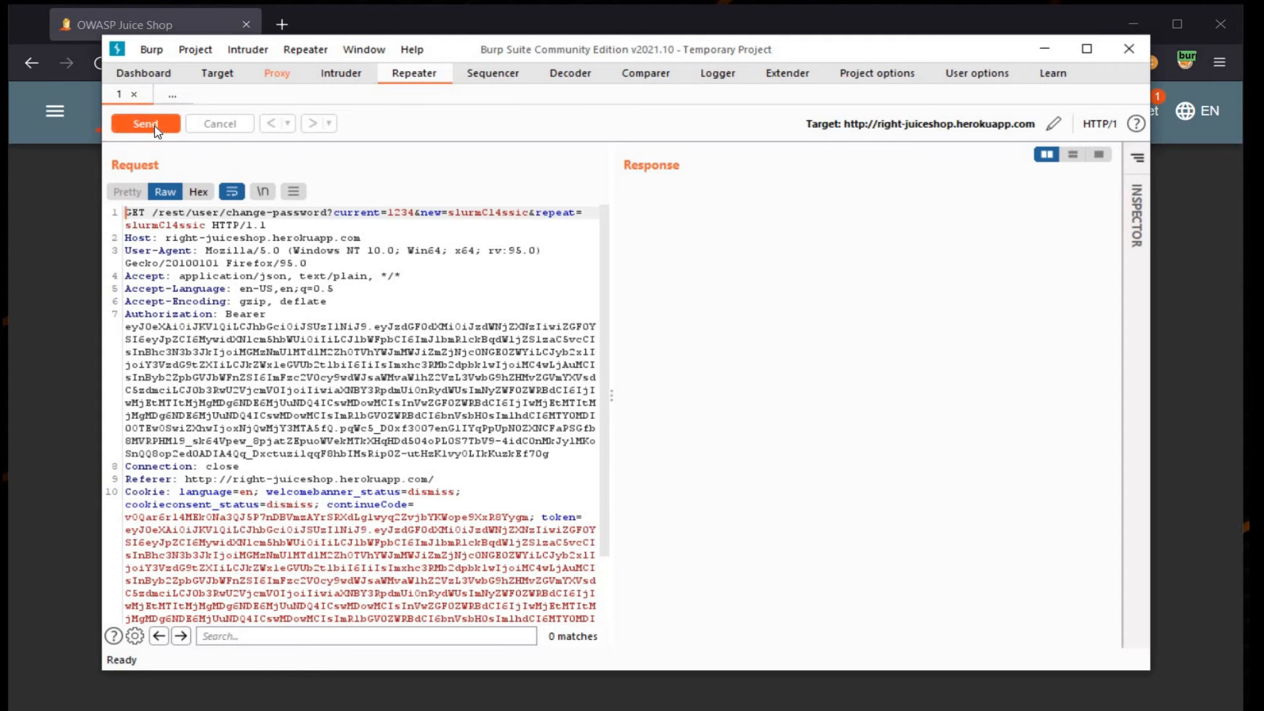
click(144, 123)
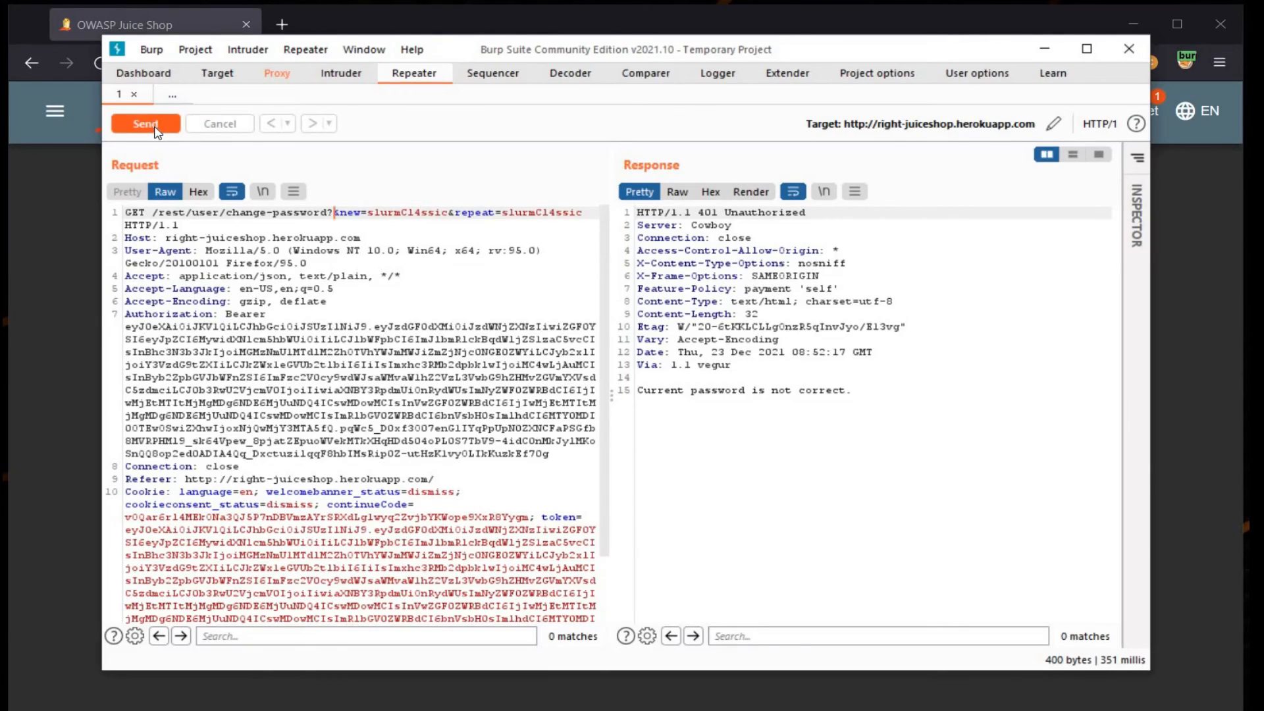
Resend the Repeater request without current=1234 and get HTTP 200 OK
click(145, 123)
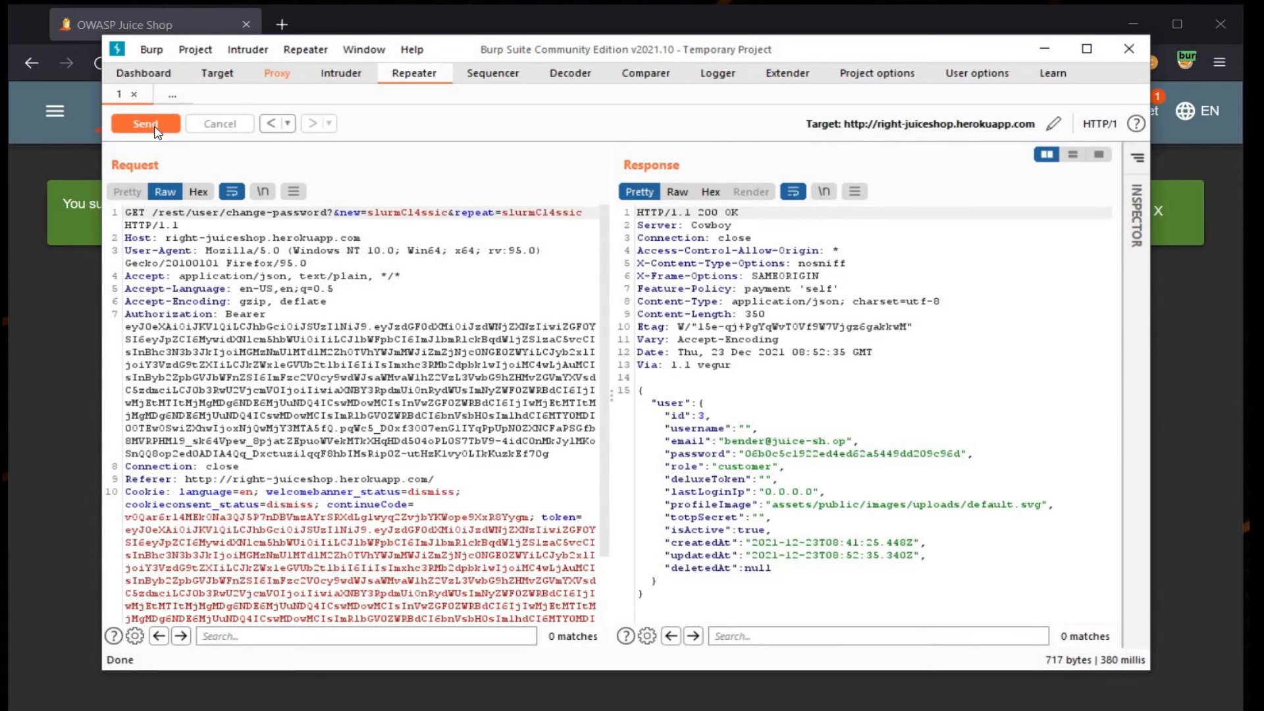
mouse_move(796, 462)
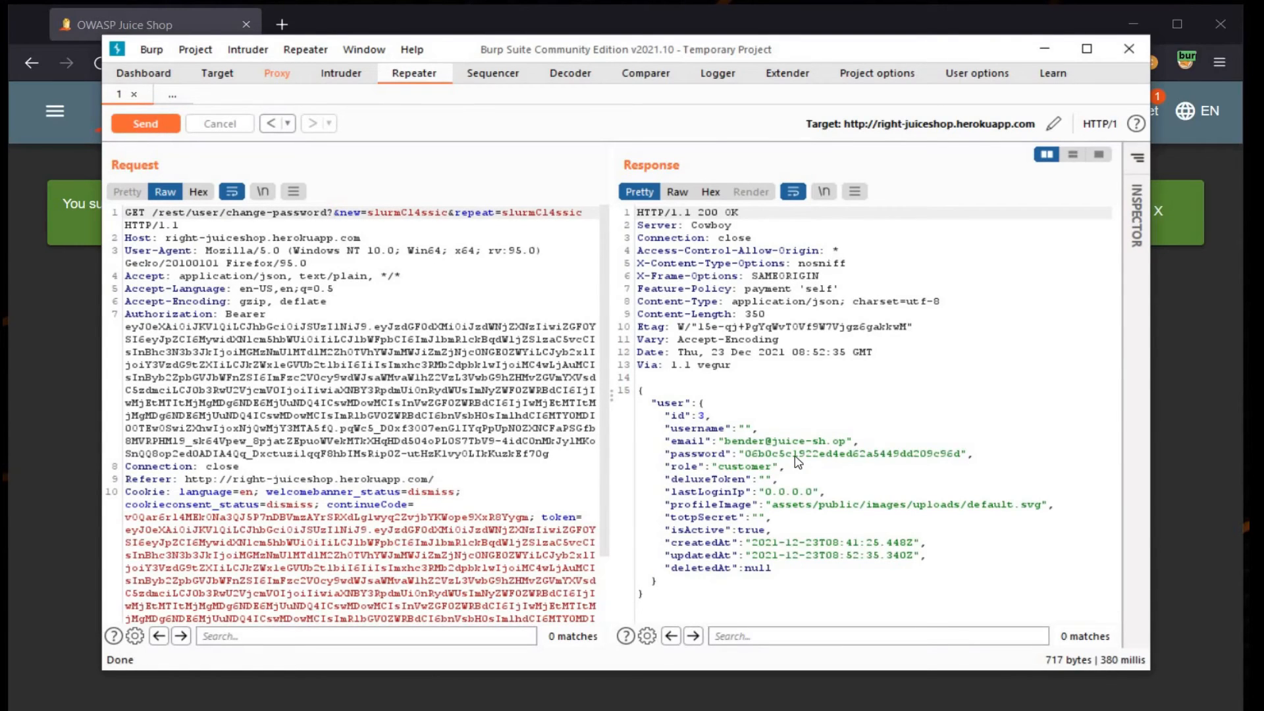